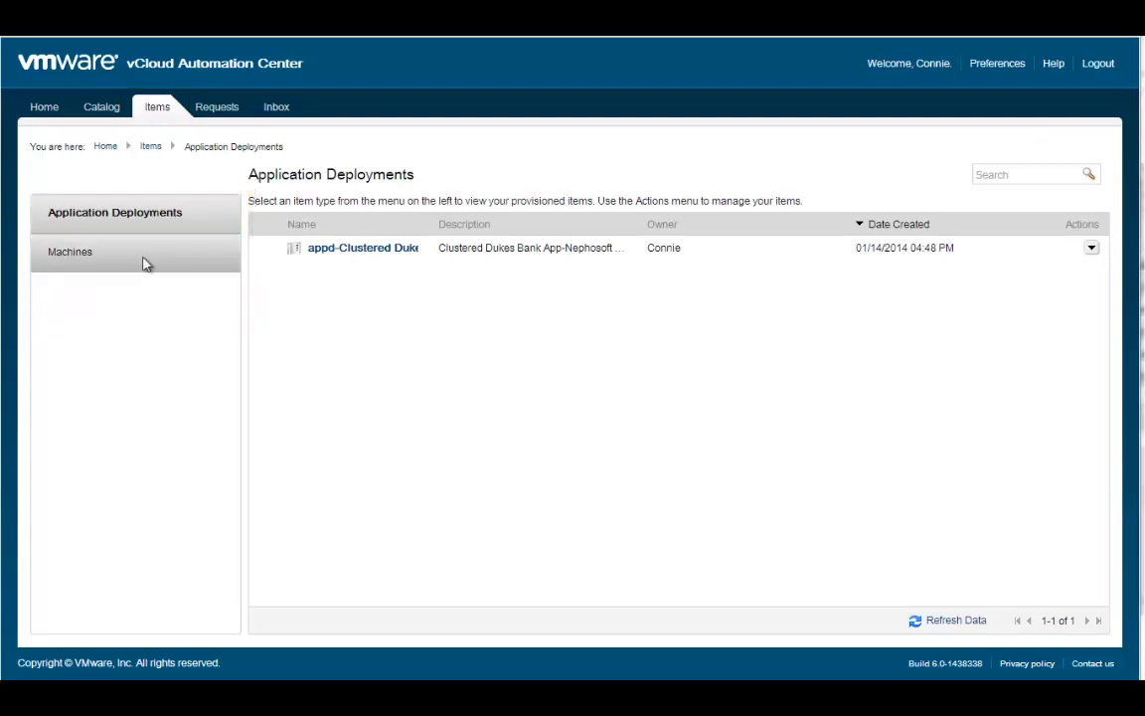
- List Connie's provisioned machines under Items, including NEPHO-QE-074
{"action": "left_click", "coordinate": [70, 250]}
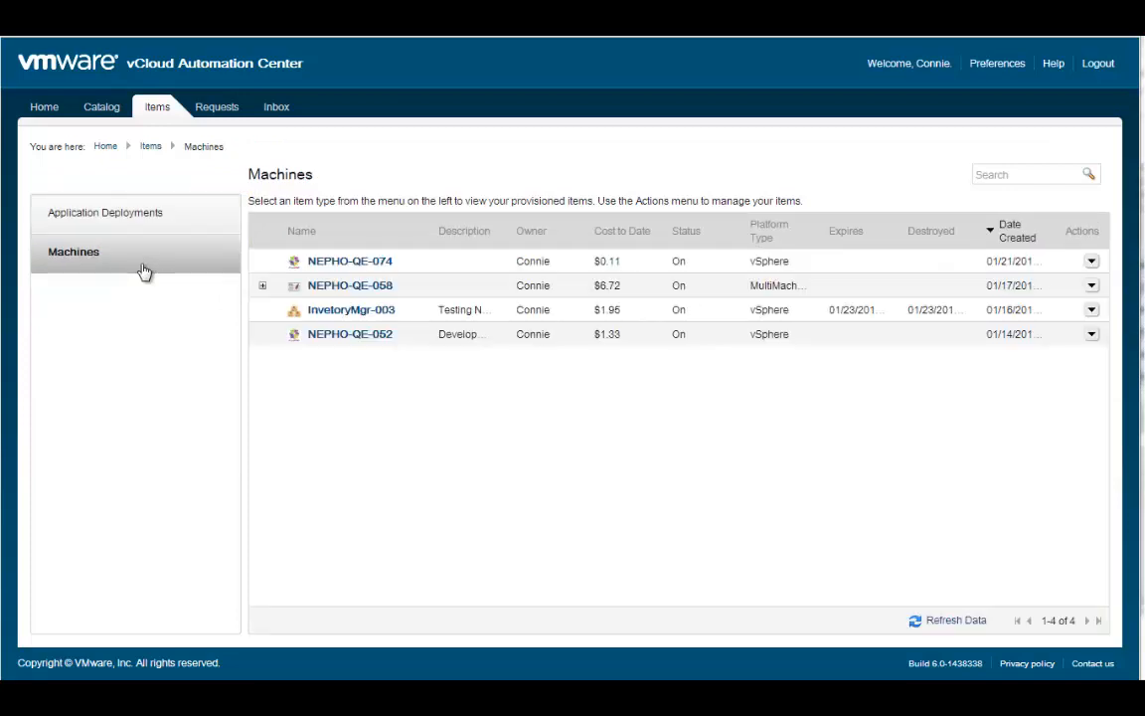
{"action": "left_click", "coordinate": [1091, 260]}
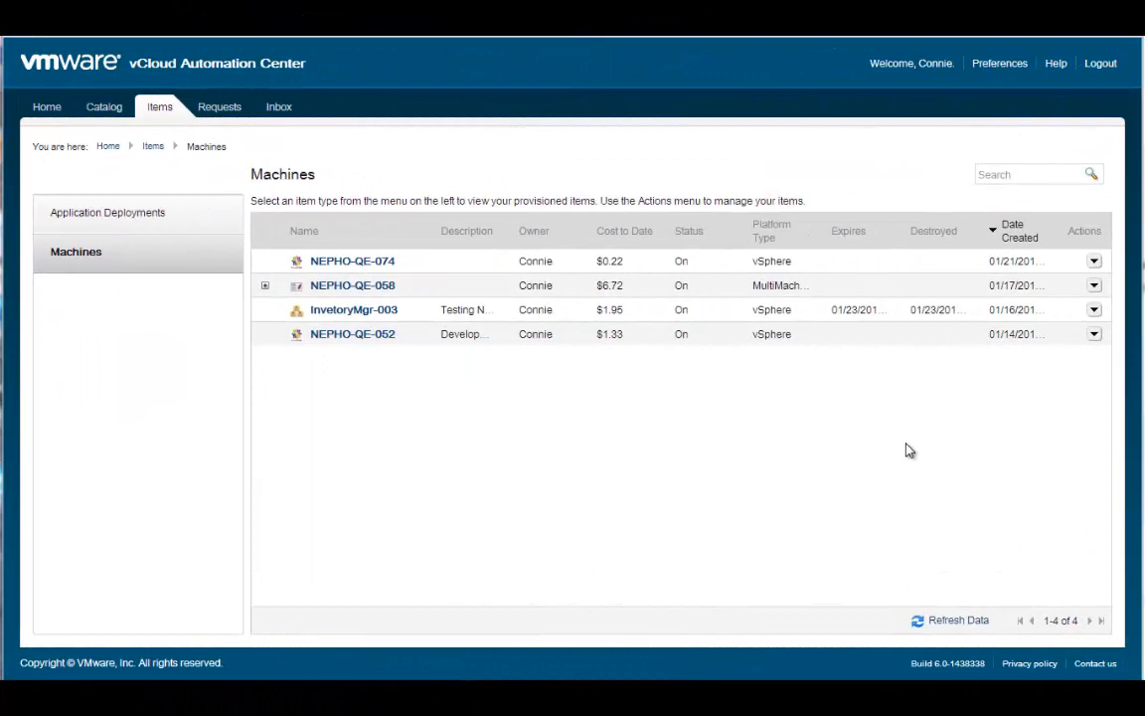
- Edit NEPHO-QE-074 and raise its CPU count from 1 to 2
{"action": "left_click", "coordinate": [1093, 260]}
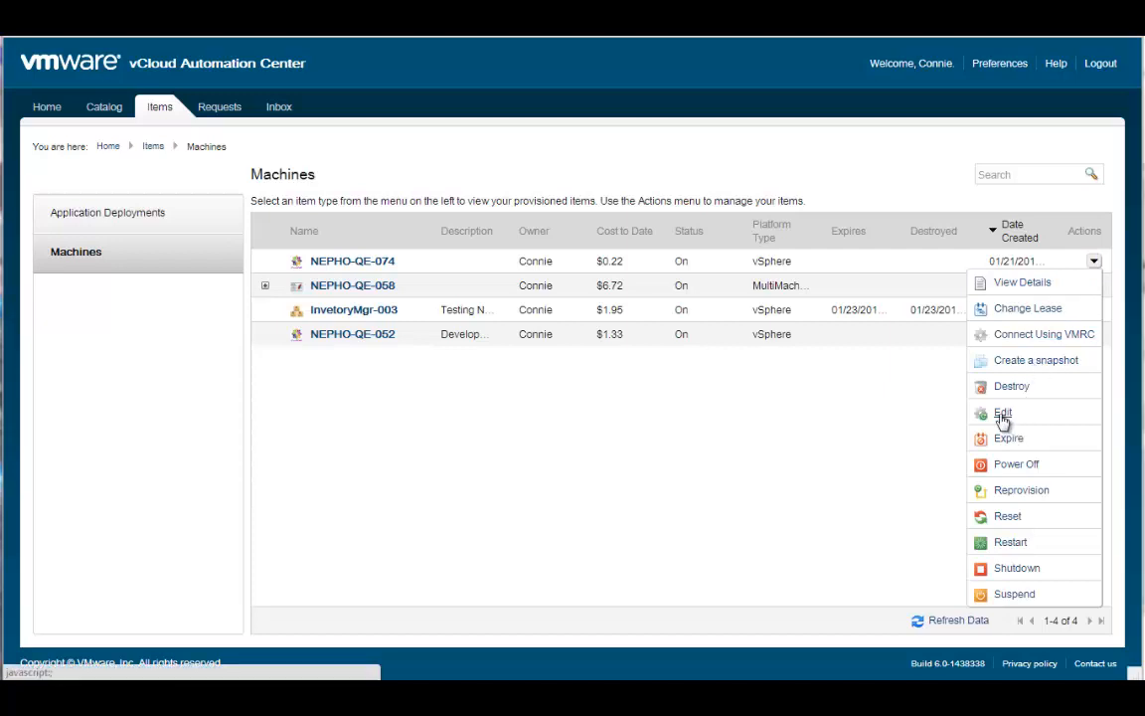
{"action": "left_click", "coordinate": [1003, 412]}
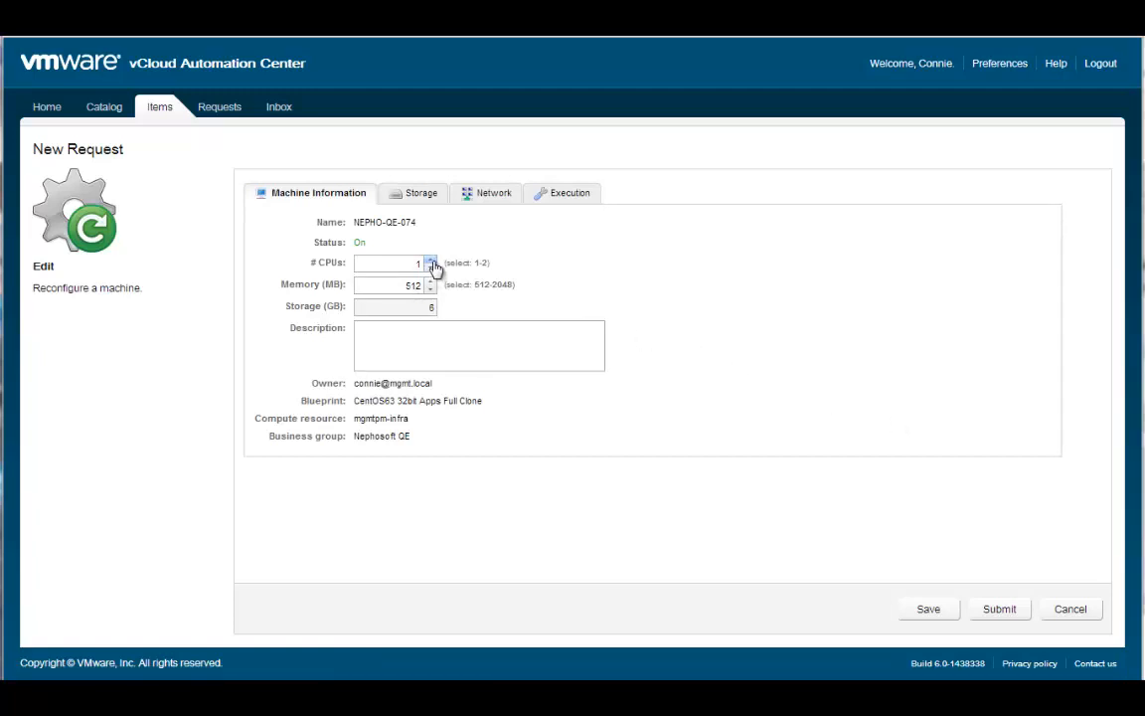
{"action": "left_click", "coordinate": [431, 258]}
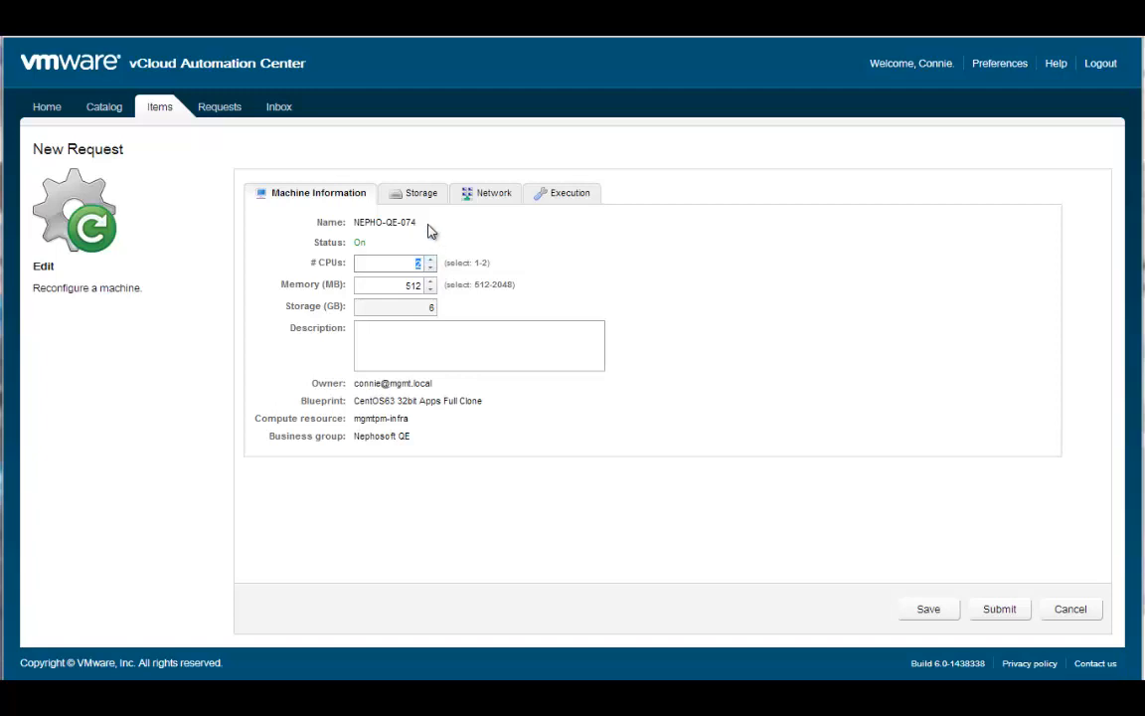
- Review the Storage and Network tabs, then show the Execution settings
{"action": "left_click", "coordinate": [409, 193]}
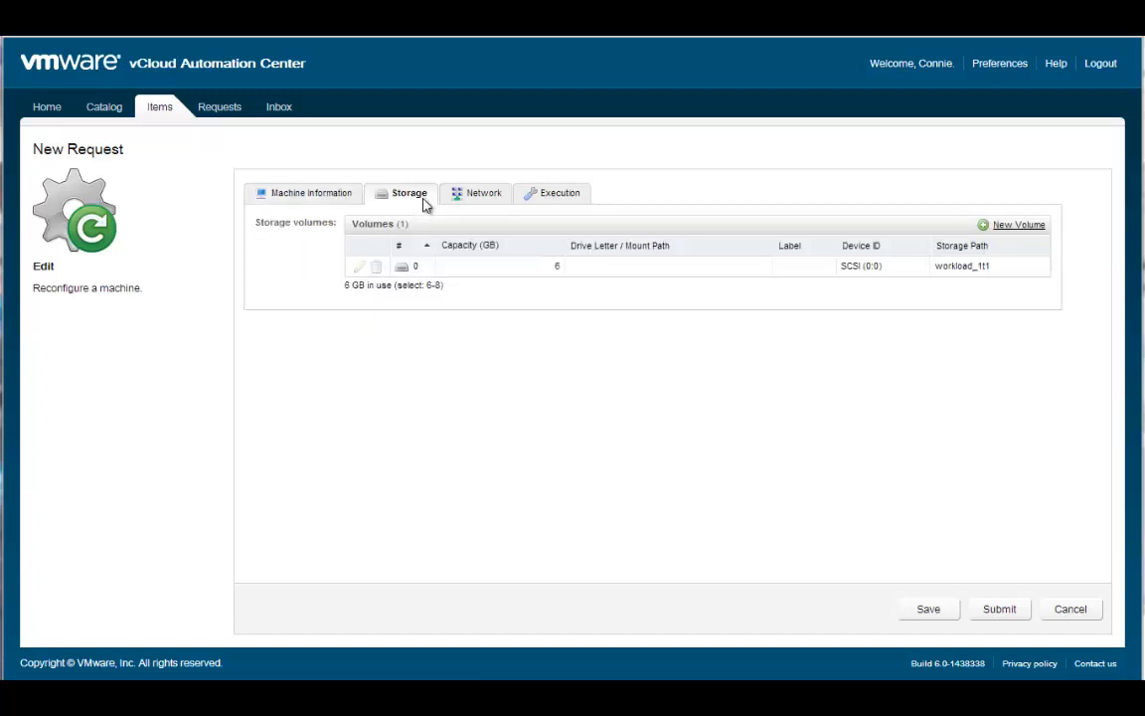
{"action": "mouse_move", "coordinate": [1057, 234]}
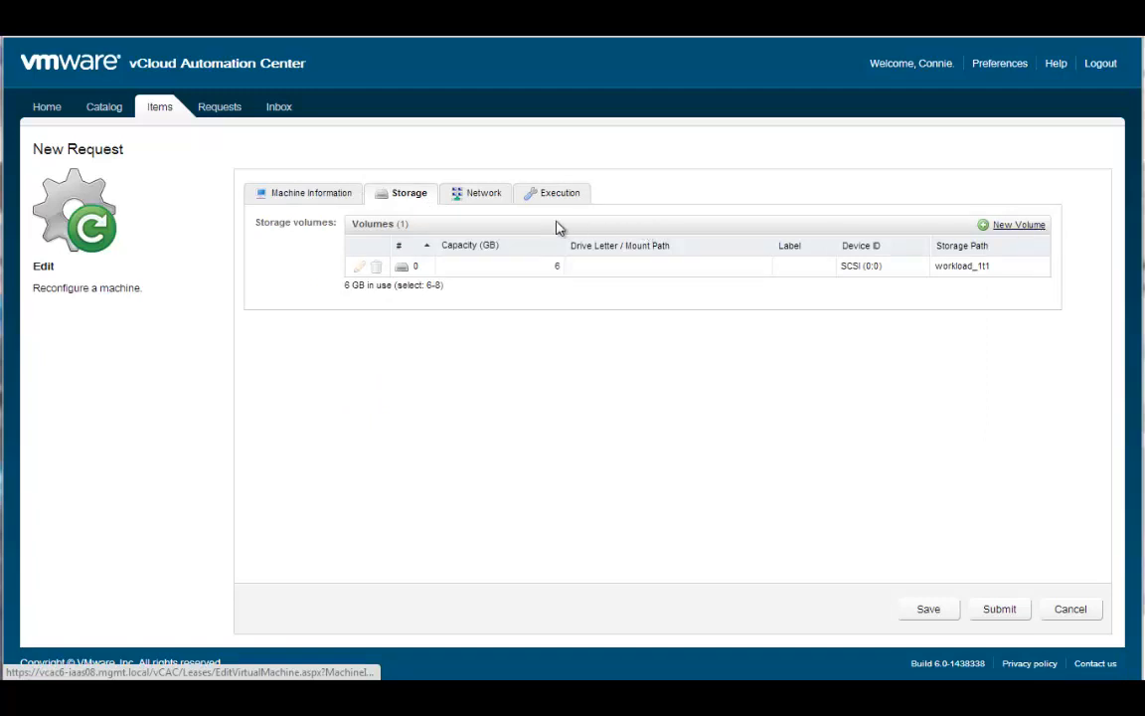
{"action": "mouse_move", "coordinate": [482, 199]}
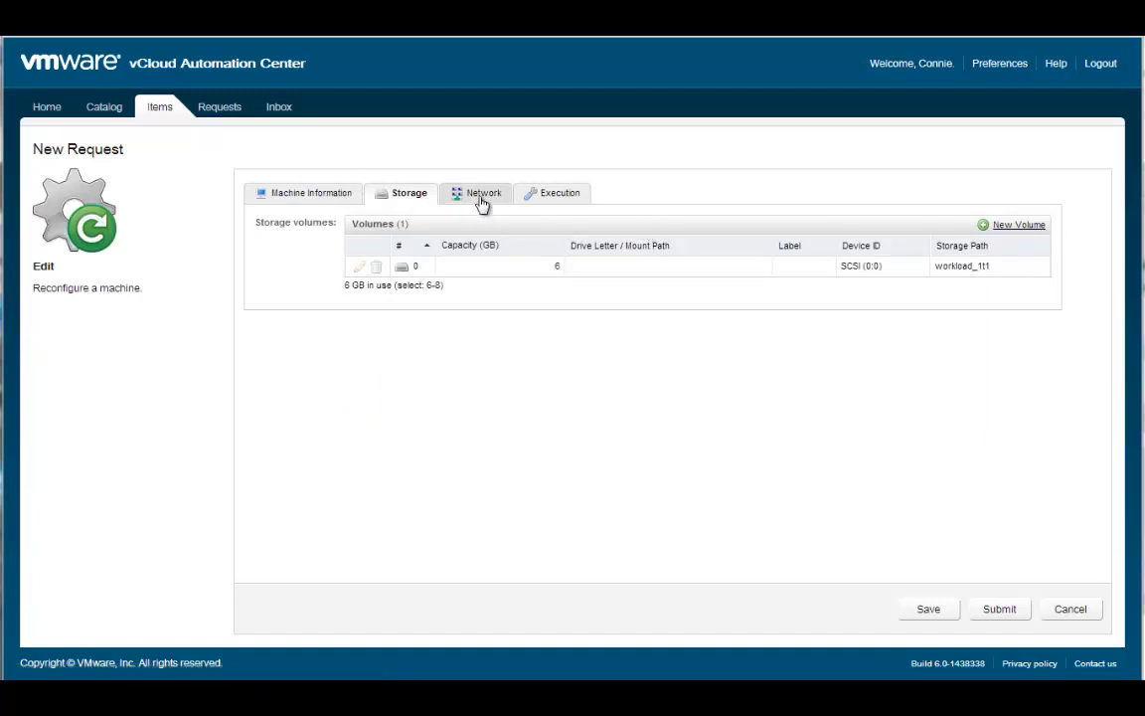
{"action": "left_click", "coordinate": [482, 193]}
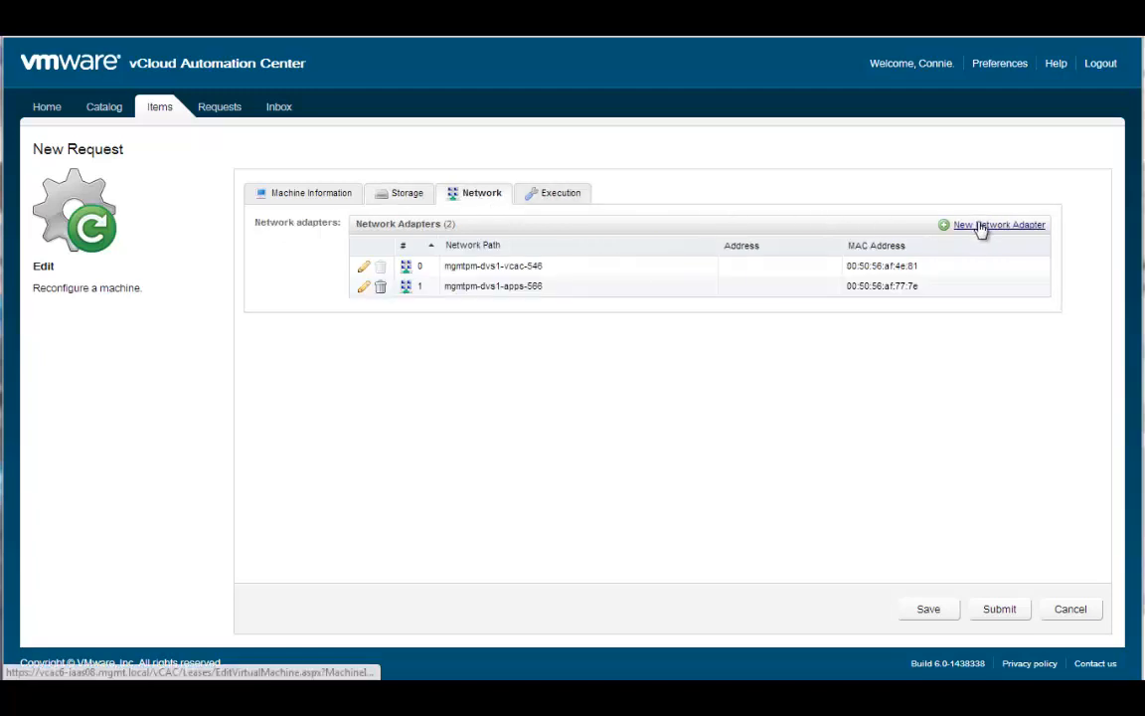
{"action": "left_click", "coordinate": [999, 223]}
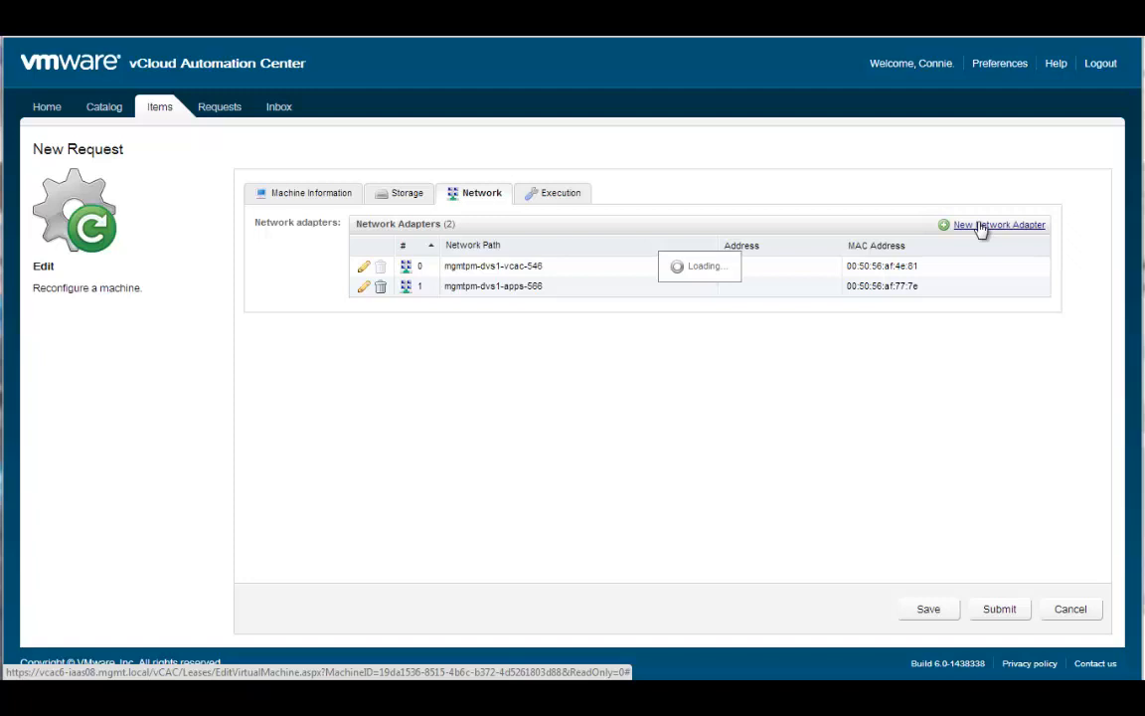
{"action": "left_click", "coordinate": [557, 193]}
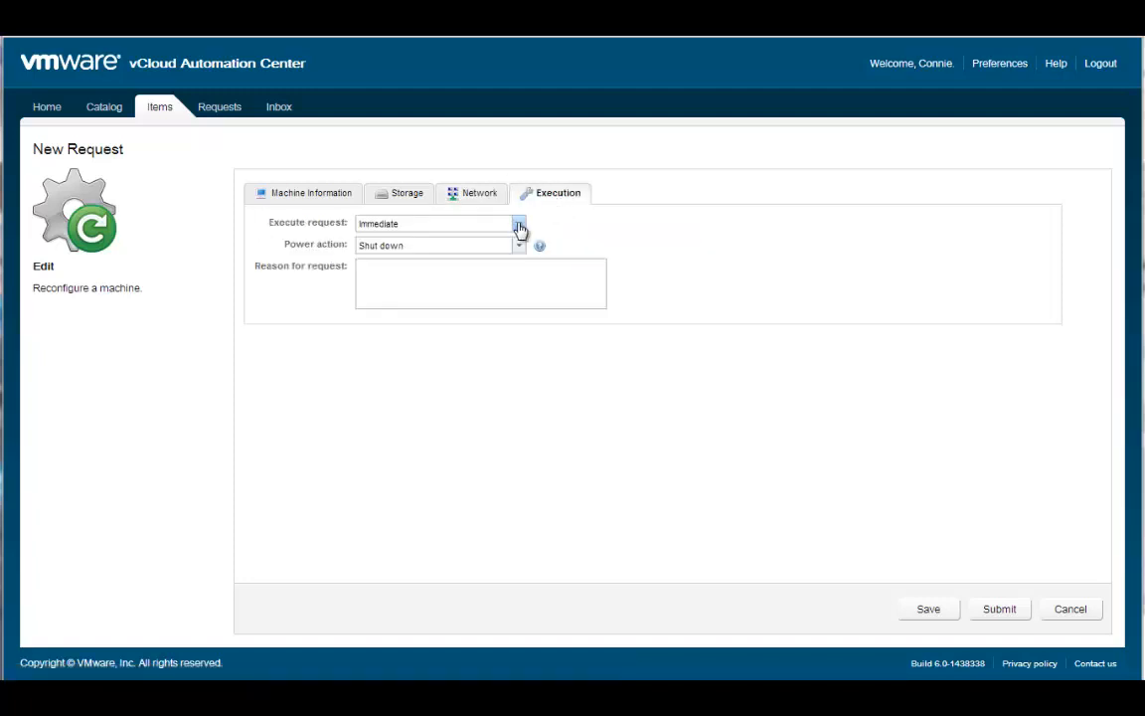
- Schedule the request for 1/25/2014 12:39 PM, submit it, and acknowledge success
{"action": "left_click", "coordinate": [517, 223]}
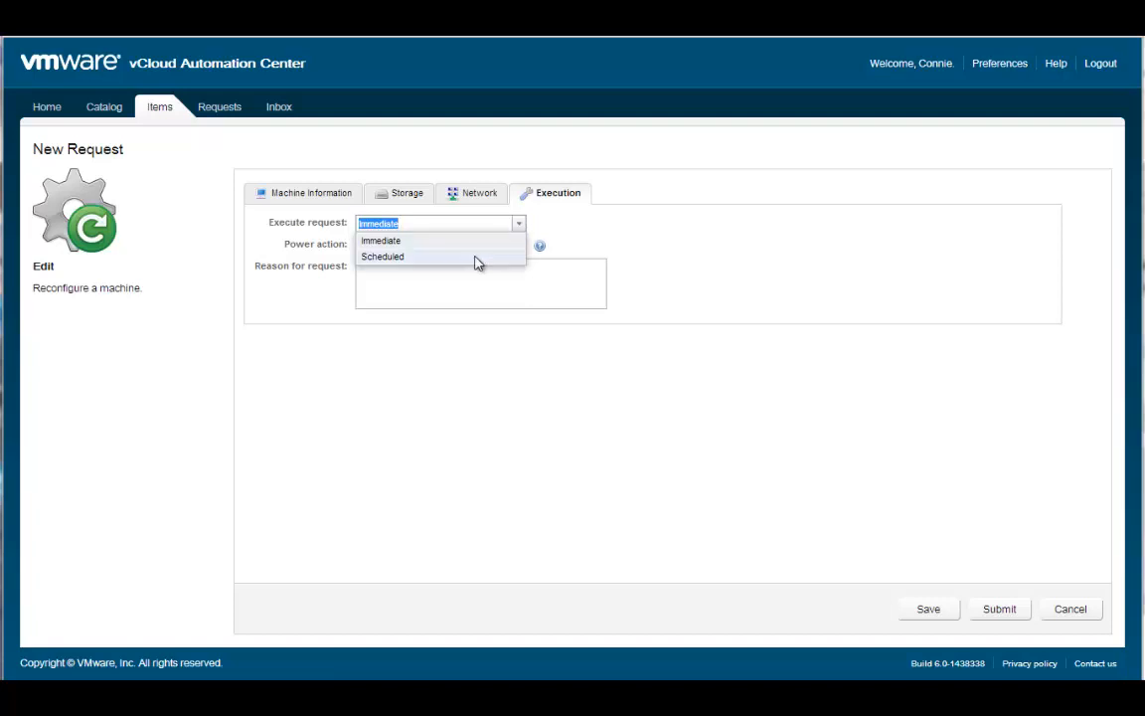
{"action": "left_click", "coordinate": [383, 256]}
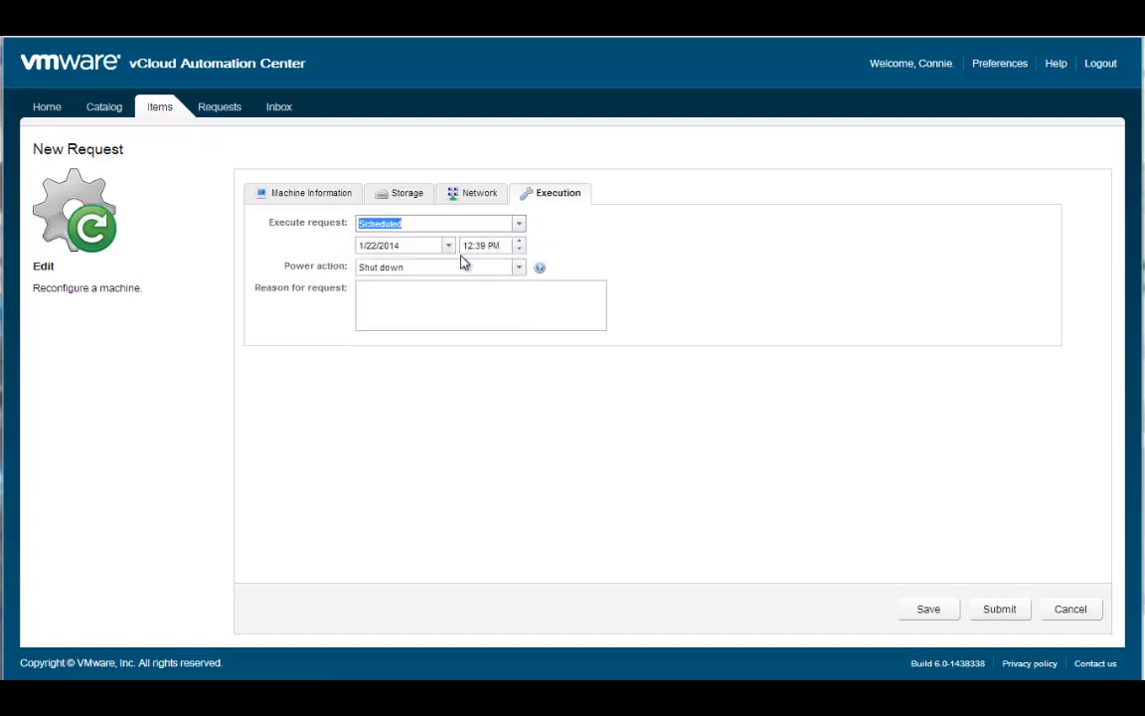
{"action": "left_click", "coordinate": [448, 245]}
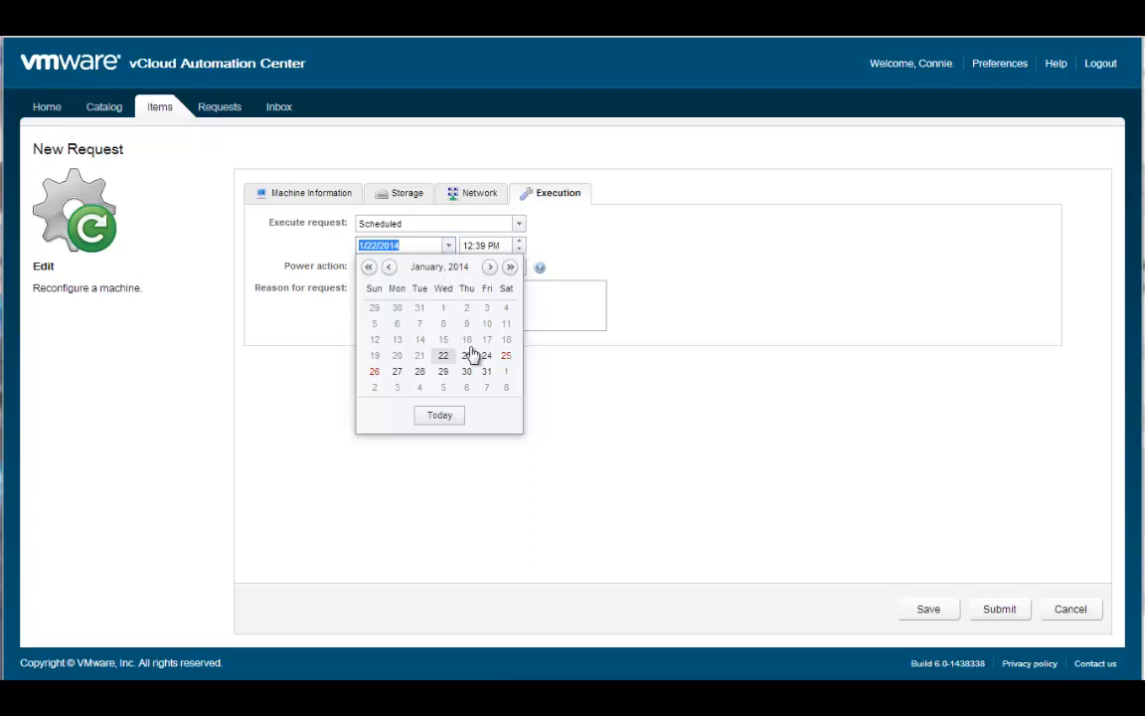
{"action": "left_click", "coordinate": [505, 355]}
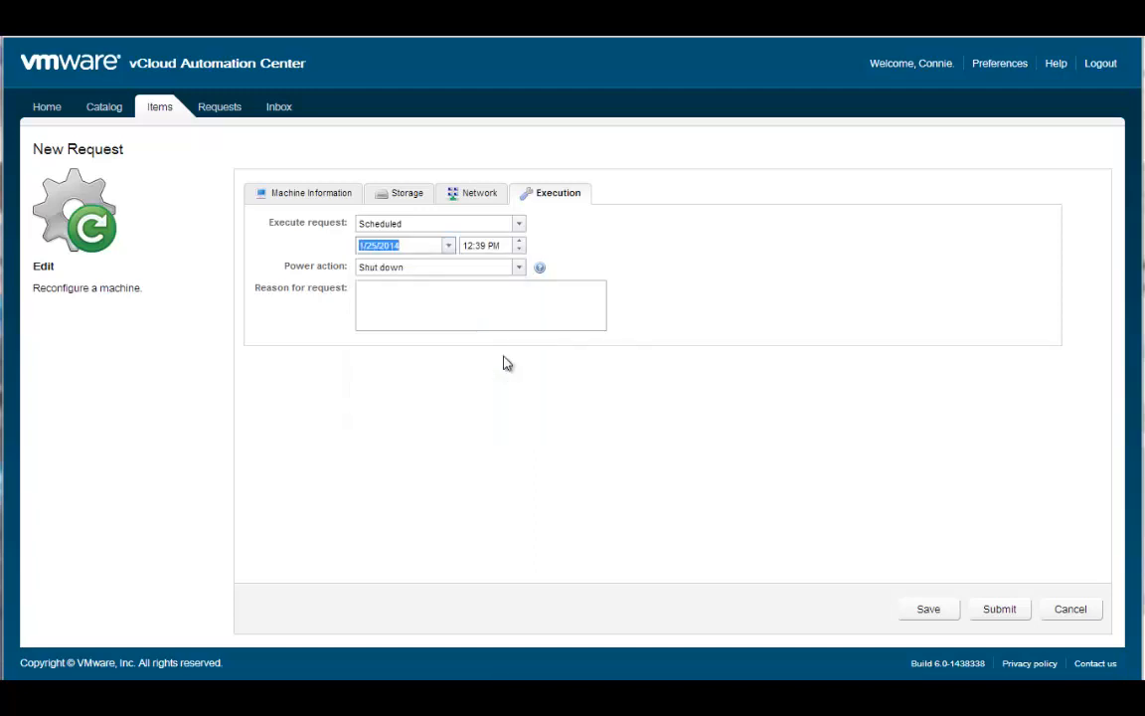
{"action": "mouse_move", "coordinate": [981, 569]}
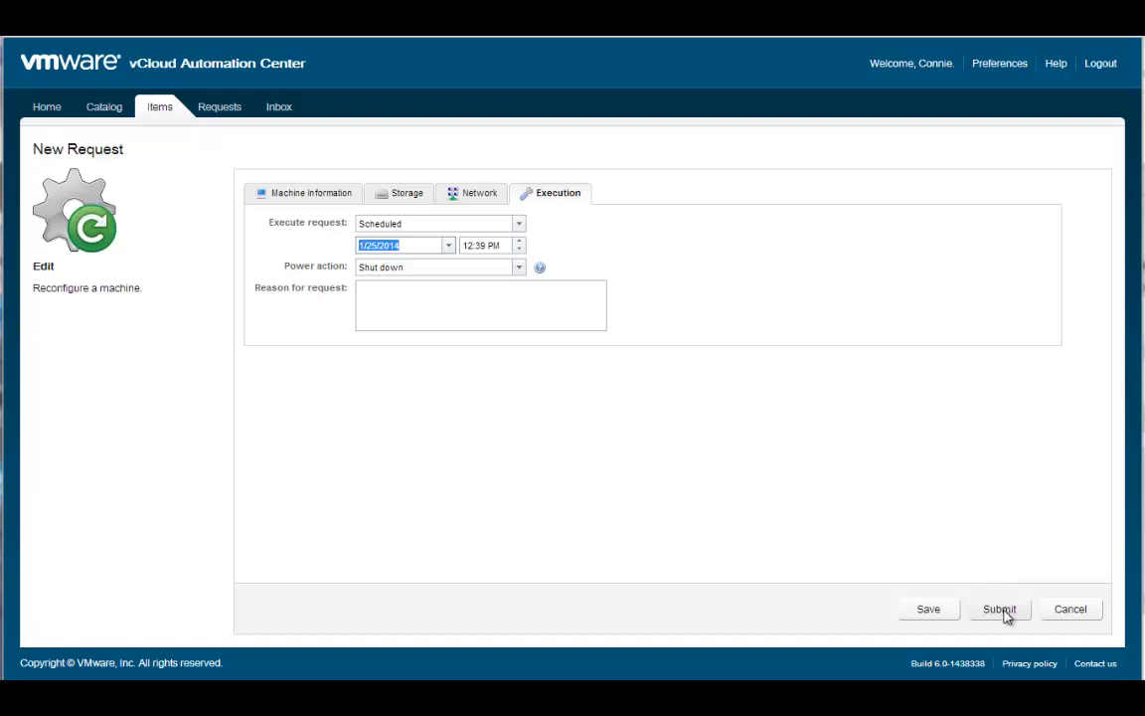
{"action": "left_click", "coordinate": [998, 608]}
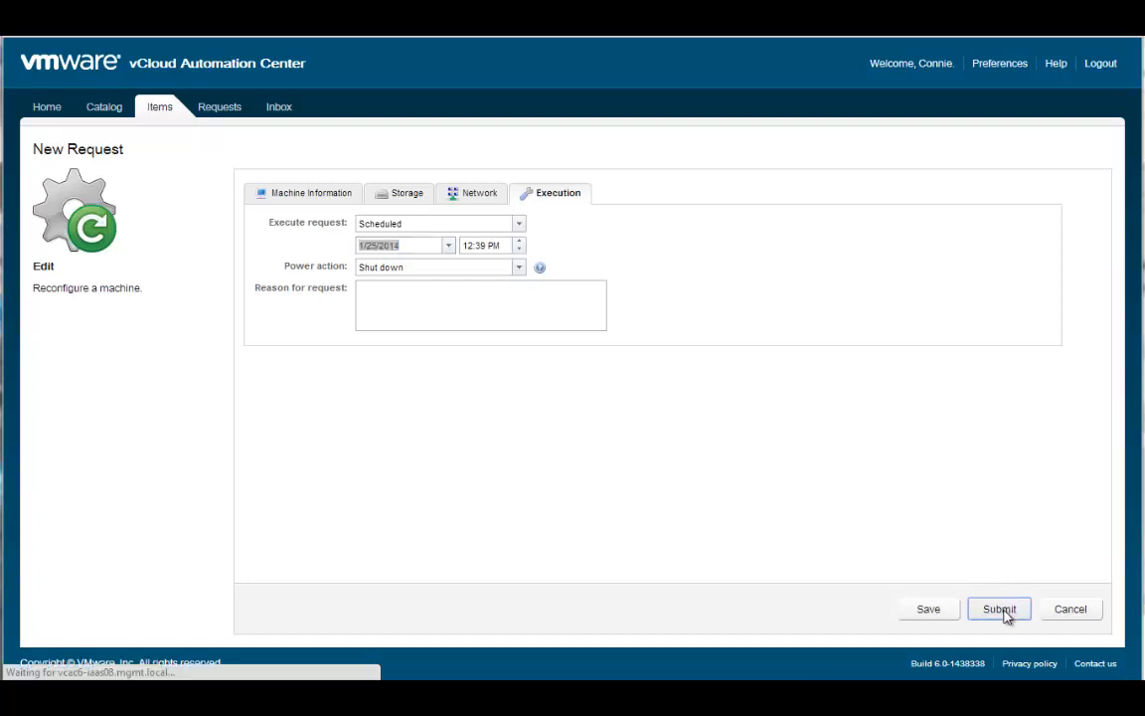
{"action": "left_click", "coordinate": [999, 609]}
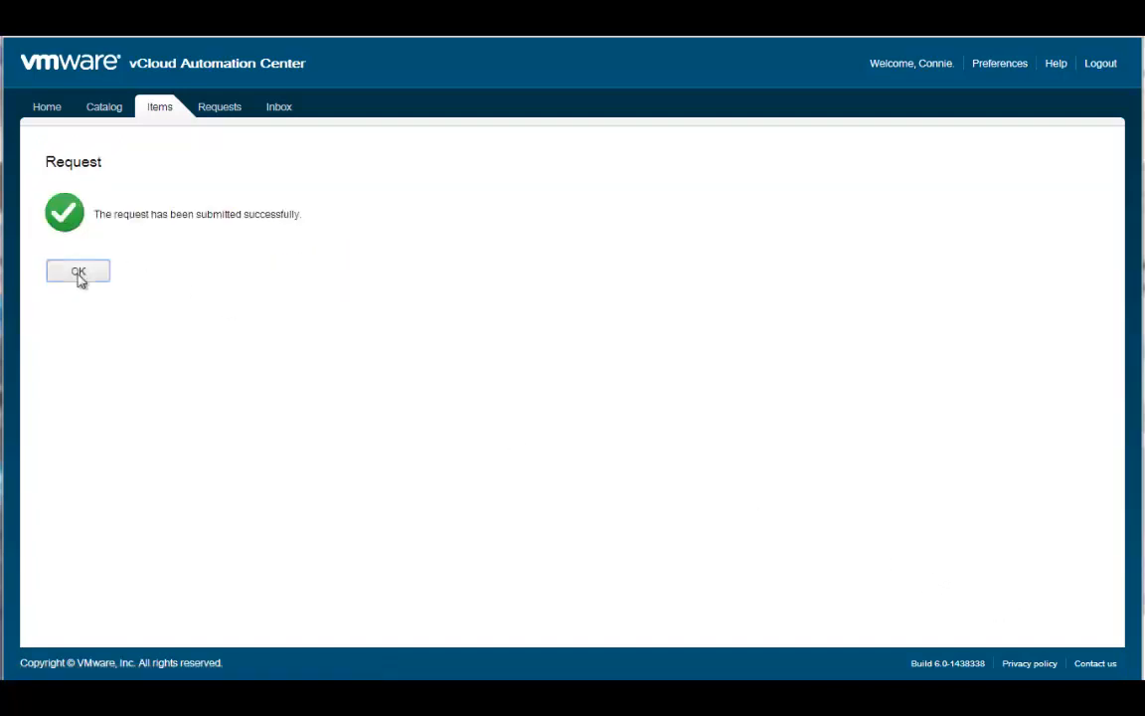
{"action": "left_click", "coordinate": [77, 271]}
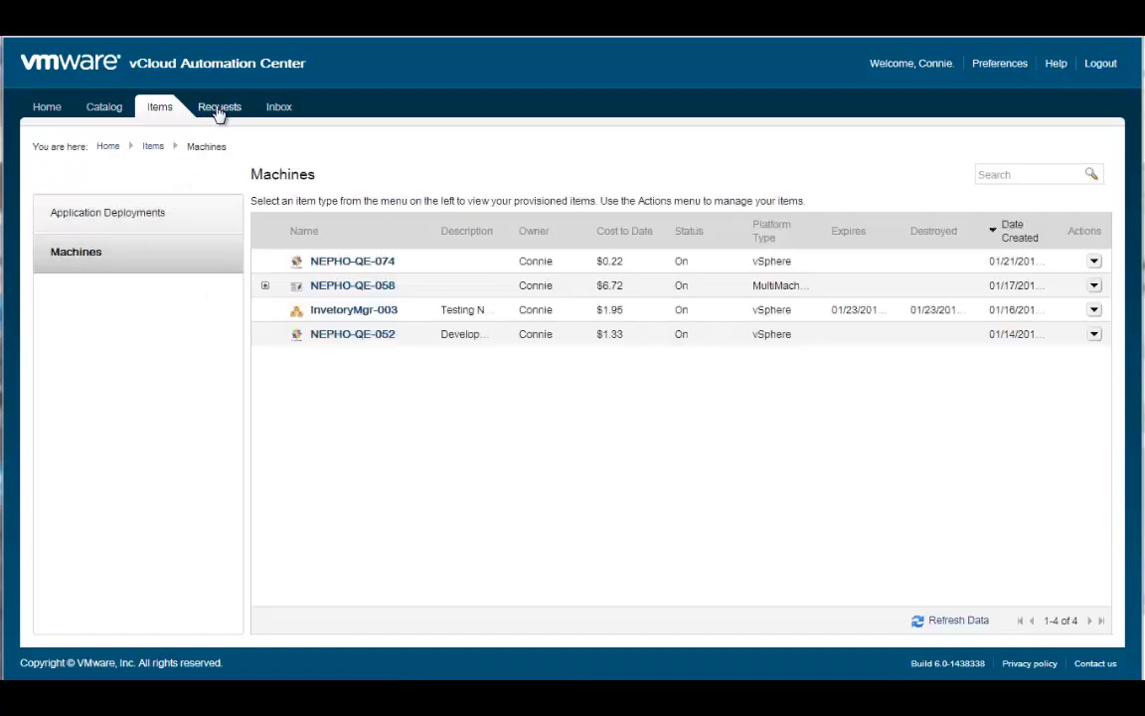
- Open NEPHO-QE-052's Item Details page showing 2 CPUs and 512 MB memory
{"action": "left_click", "coordinate": [218, 106]}
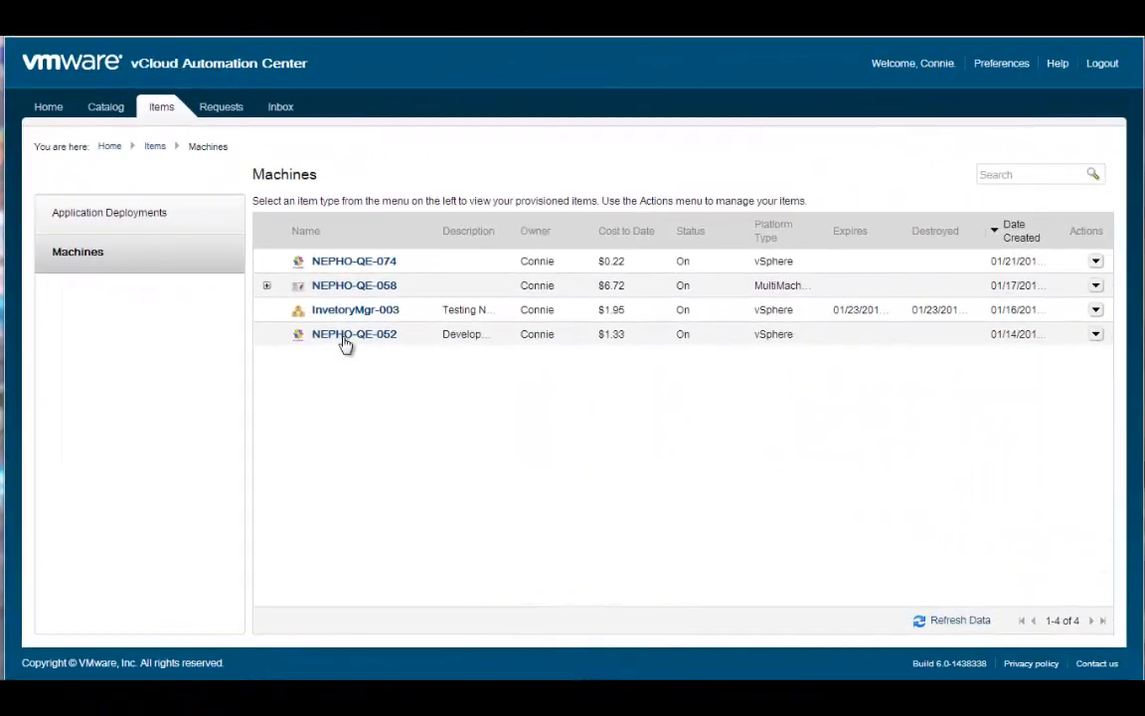
{"action": "mouse_move", "coordinate": [353, 332]}
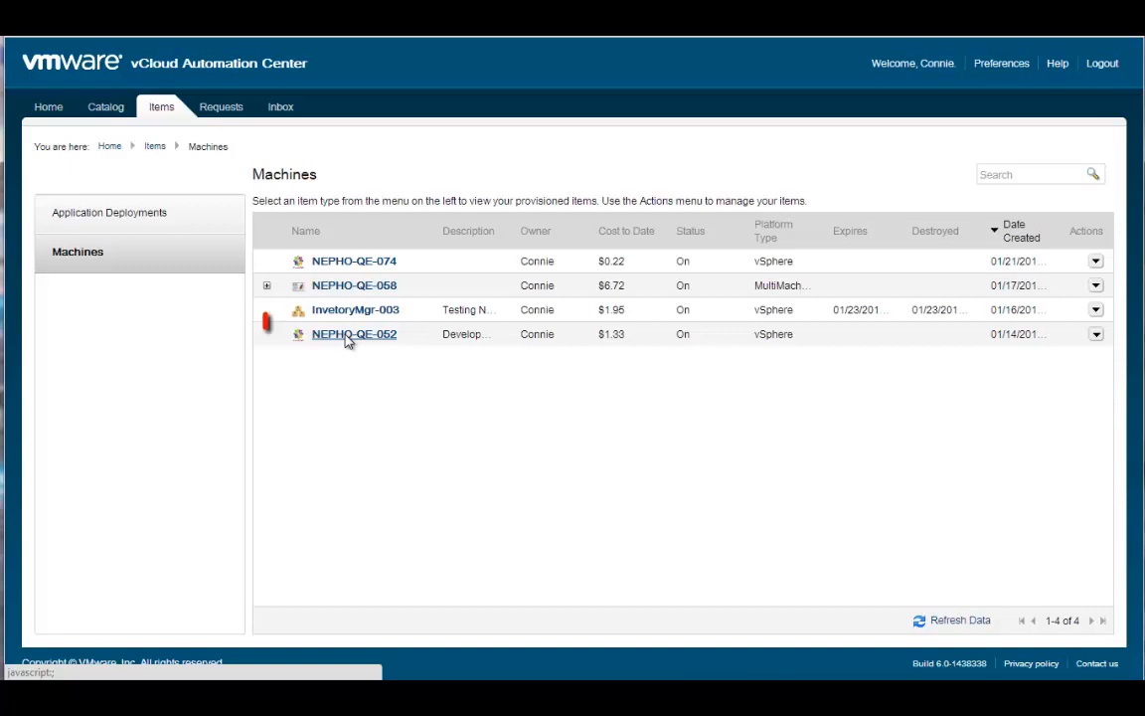
{"action": "left_click", "coordinate": [354, 333]}
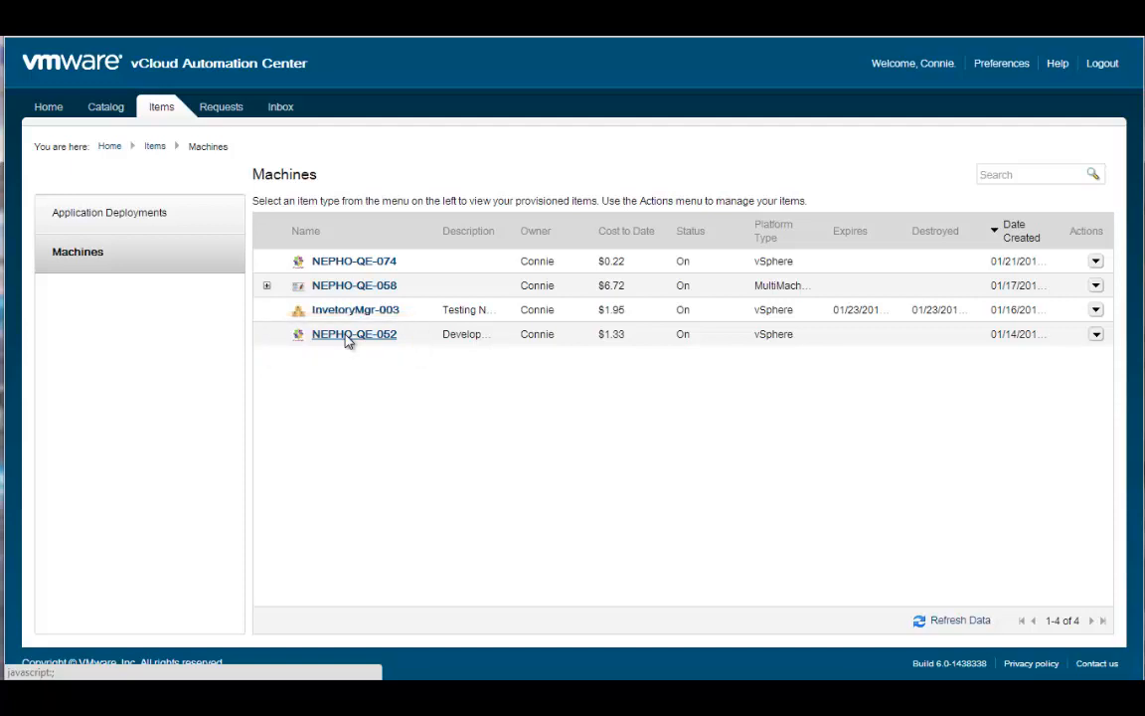
{"action": "left_click", "coordinate": [354, 333]}
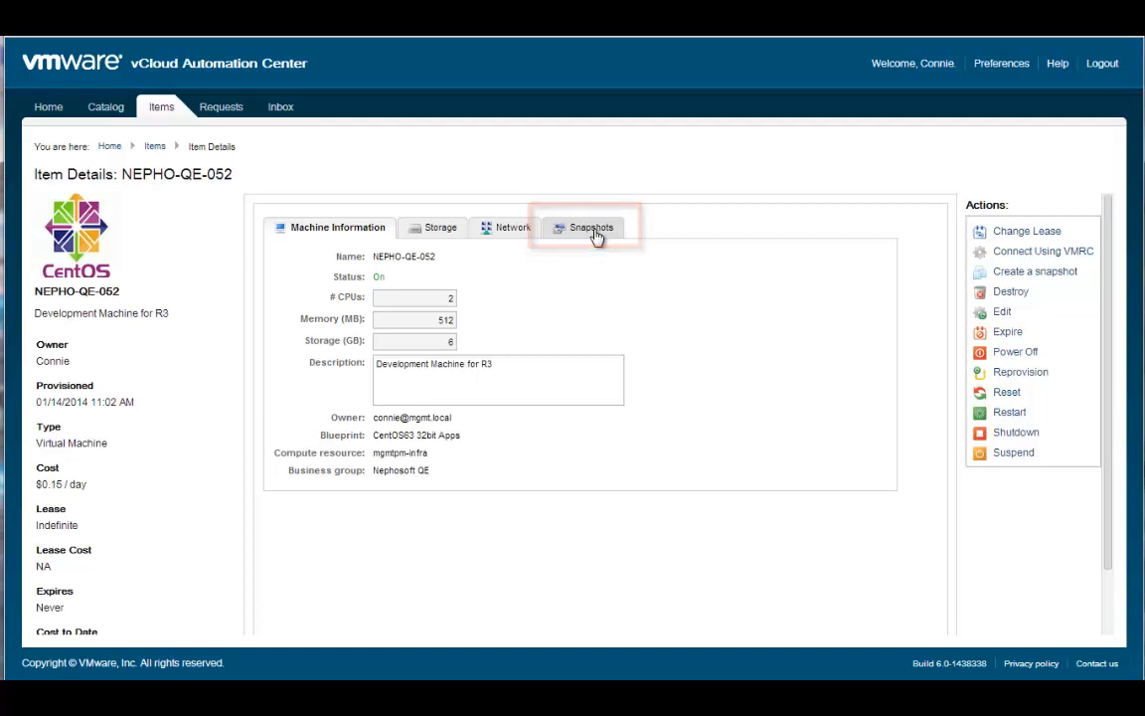
- Create a snapshot of NEPHO-QE-052 described 'Before OS Upgrade' and close the dialog
{"action": "left_click", "coordinate": [584, 227]}
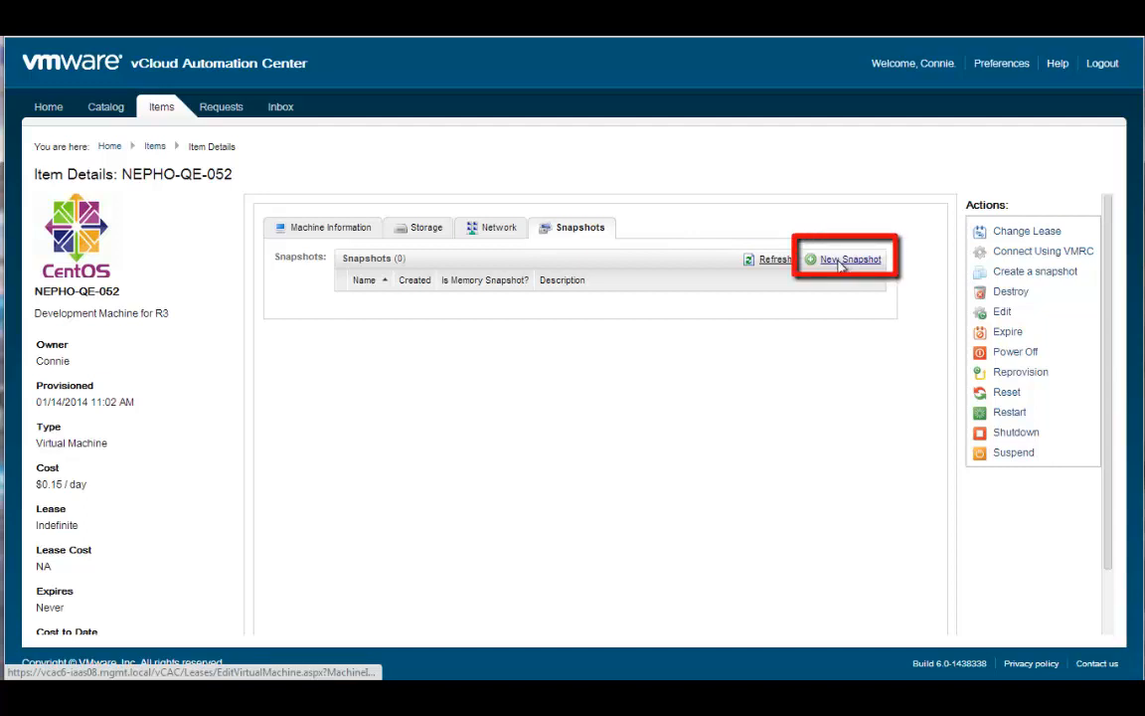
{"action": "left_click", "coordinate": [850, 259]}
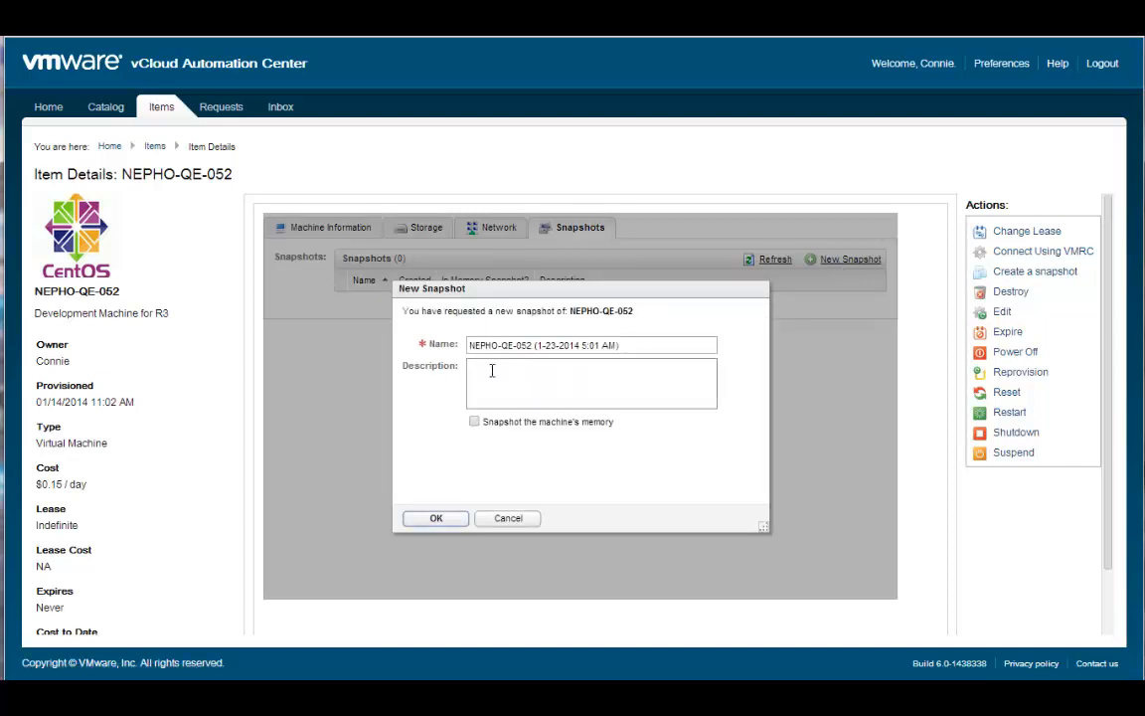
{"action": "type", "text": "Before"}
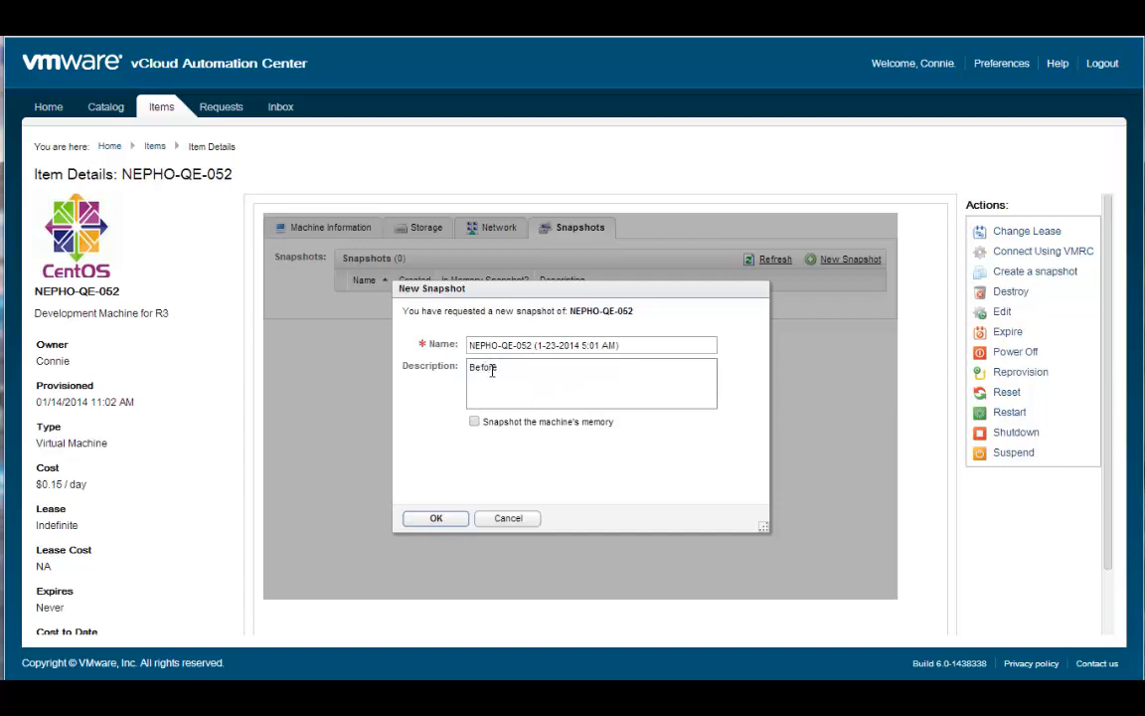
{"action": "type", "text": "OS Upg"}
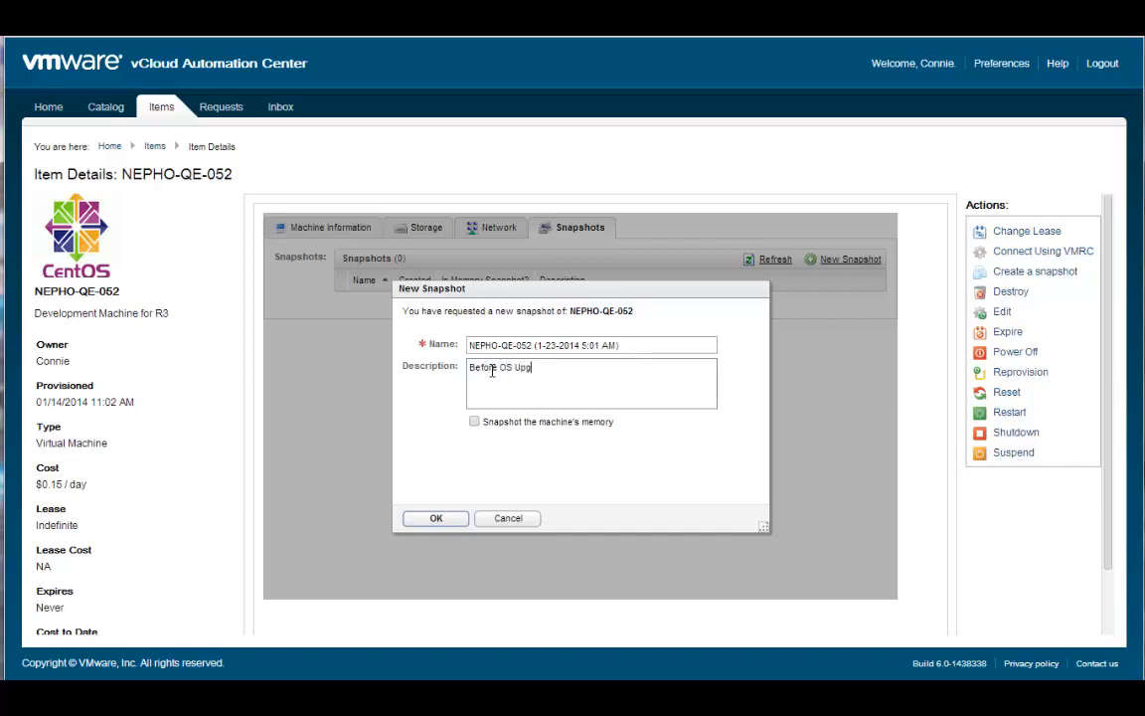
{"action": "type", "text": "rade"}
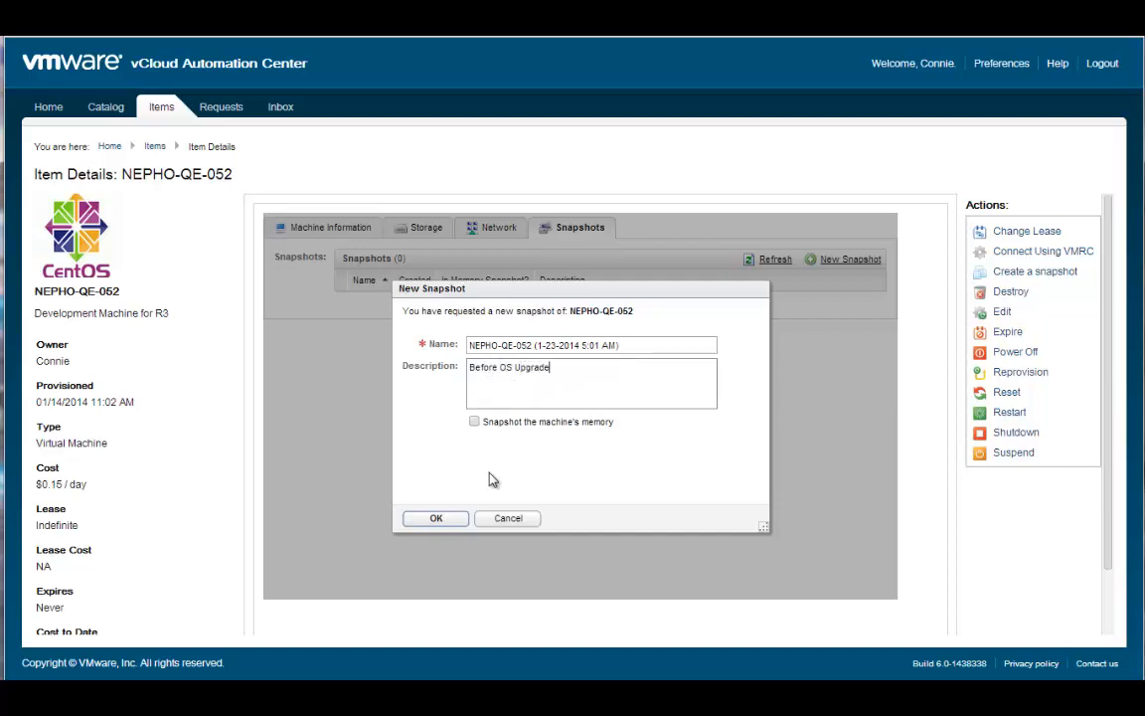
{"action": "left_click", "coordinate": [435, 518]}
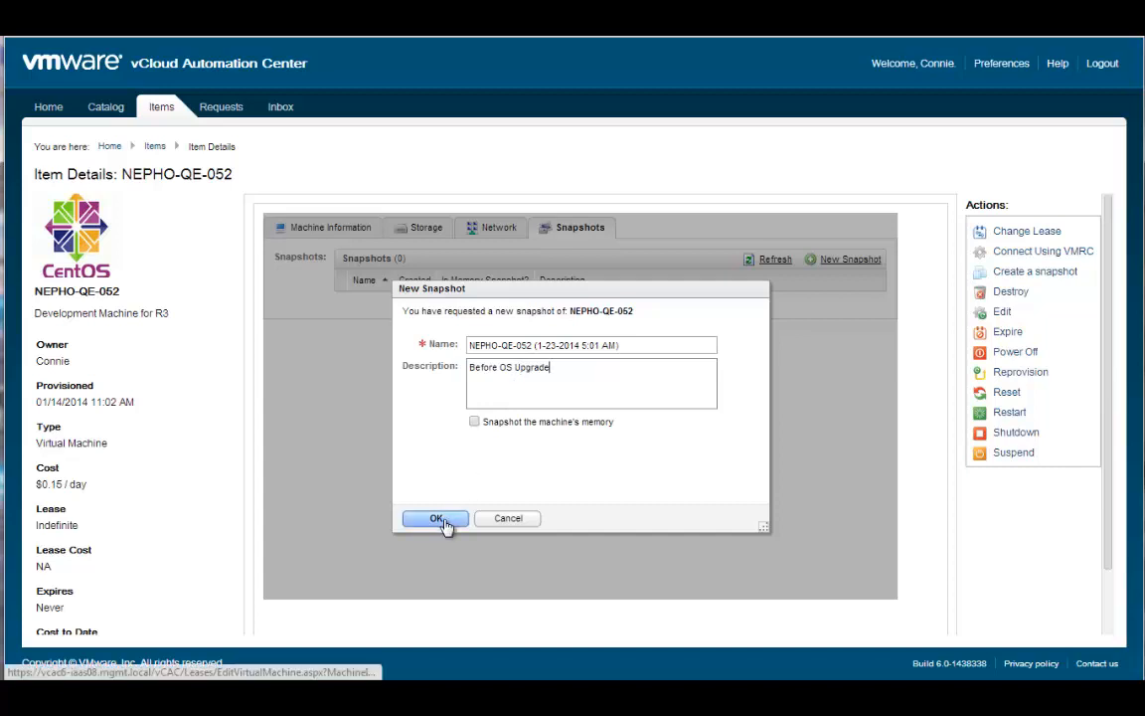
{"action": "left_click", "coordinate": [435, 518]}
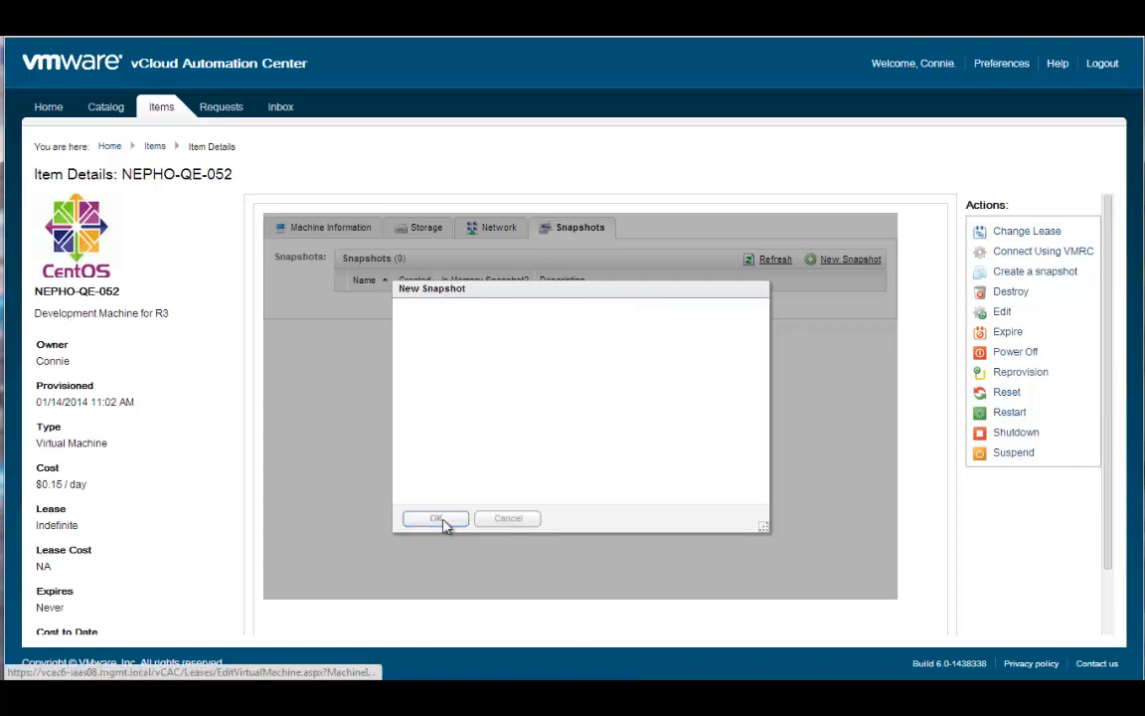
{"action": "left_click", "coordinate": [436, 518]}
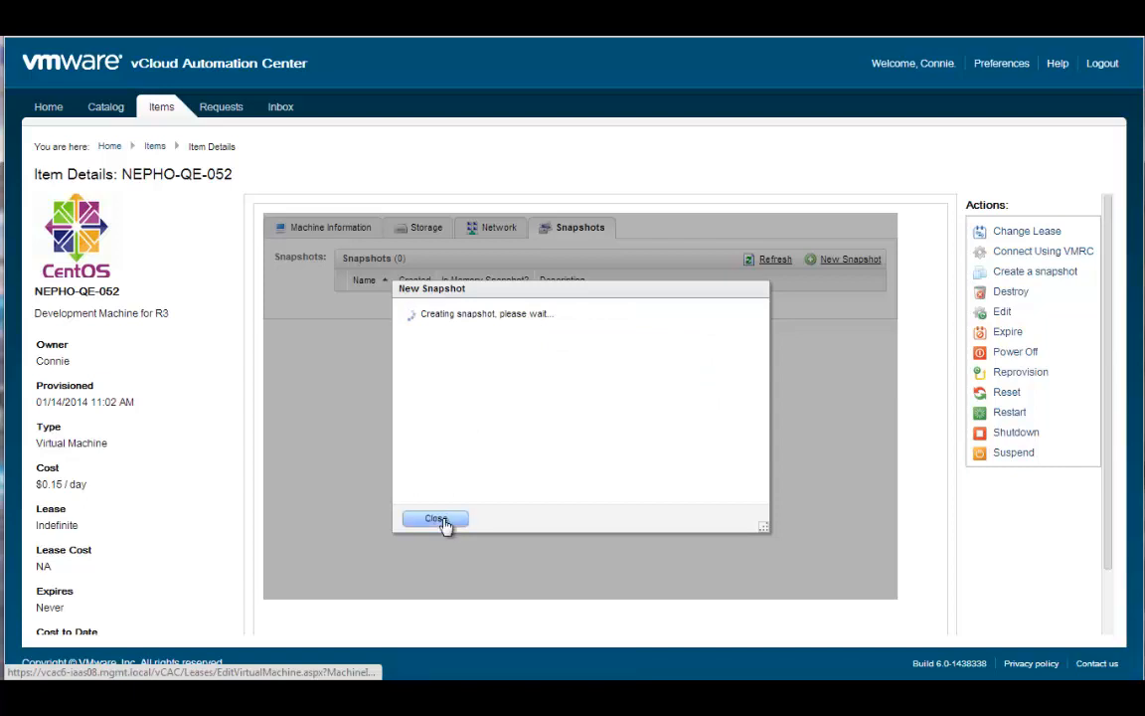
{"action": "left_click", "coordinate": [435, 518]}
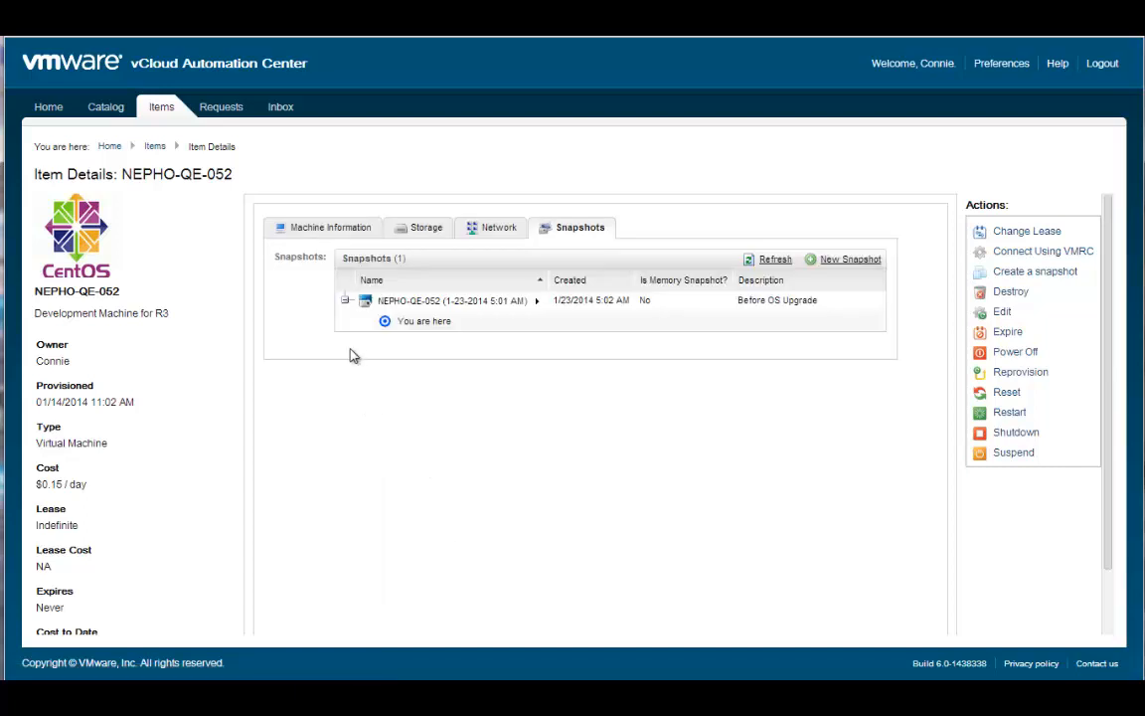
{"action": "mouse_move", "coordinate": [583, 362]}
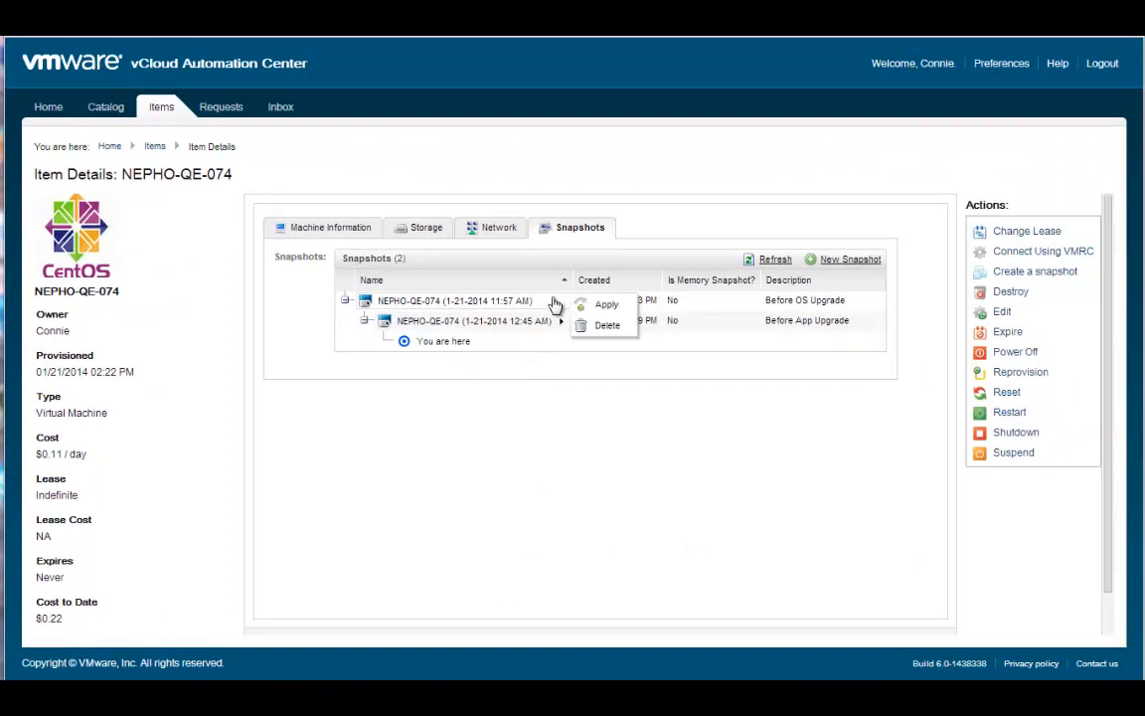
{"action": "mouse_move", "coordinate": [606, 304]}
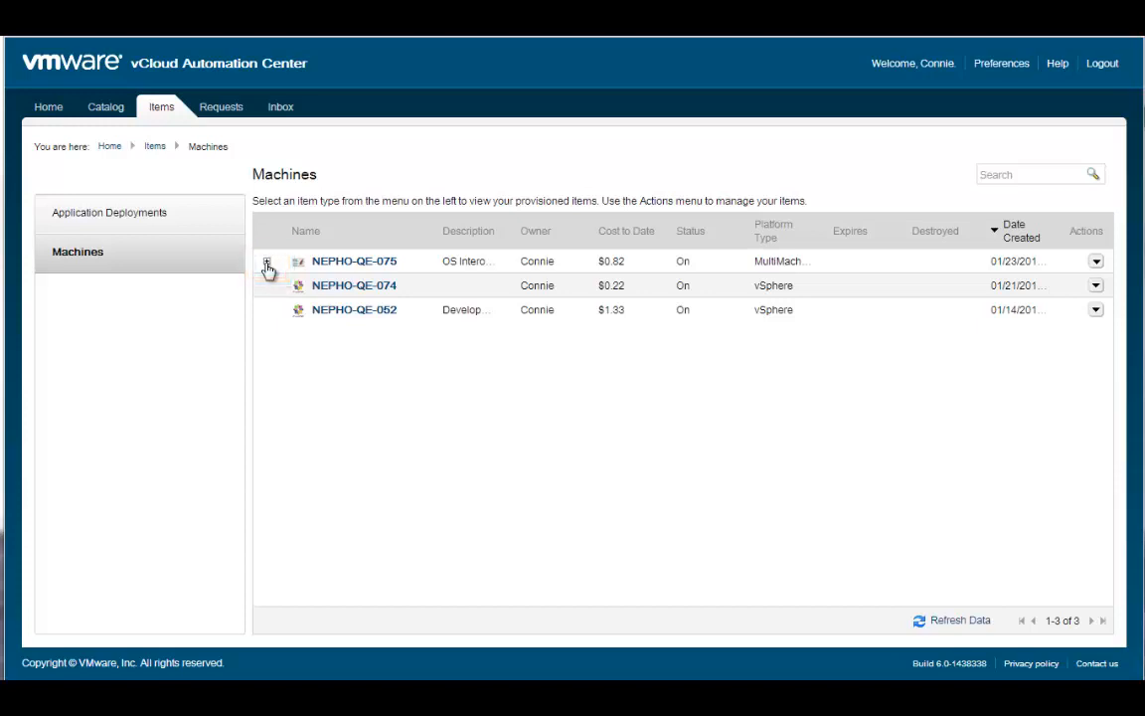
- Expand NEPHO-QE-075's member machines and show its Actions menu
{"action": "left_click", "coordinate": [266, 260]}
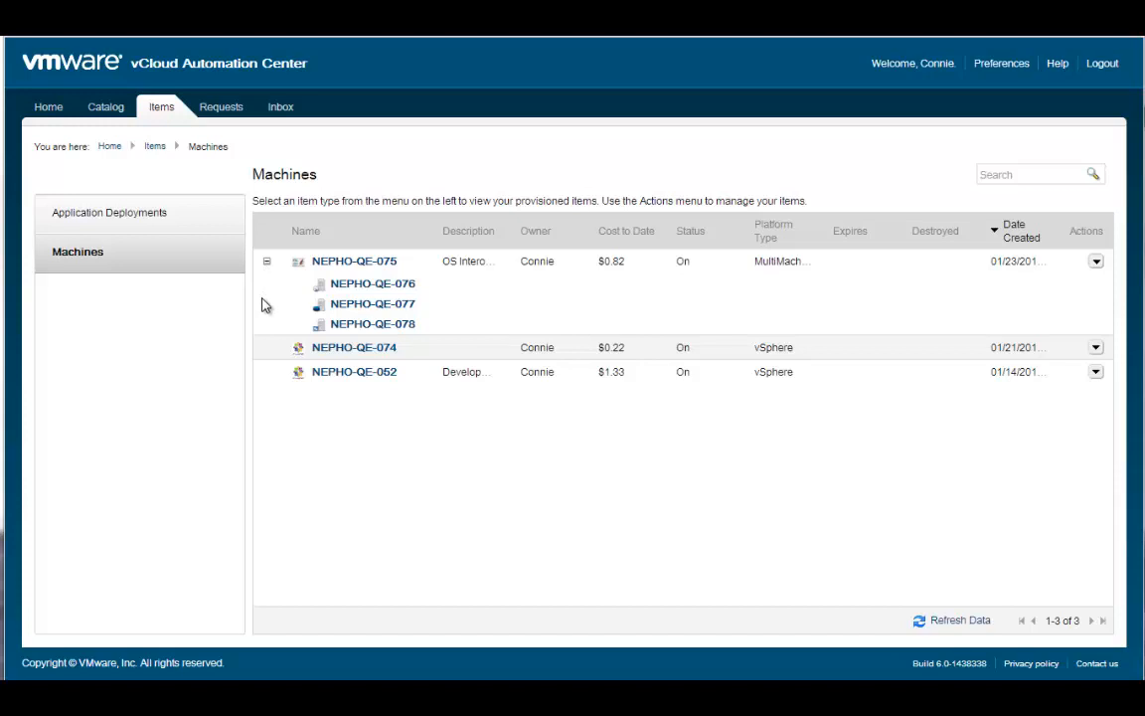
{"action": "left_click", "coordinate": [1095, 261]}
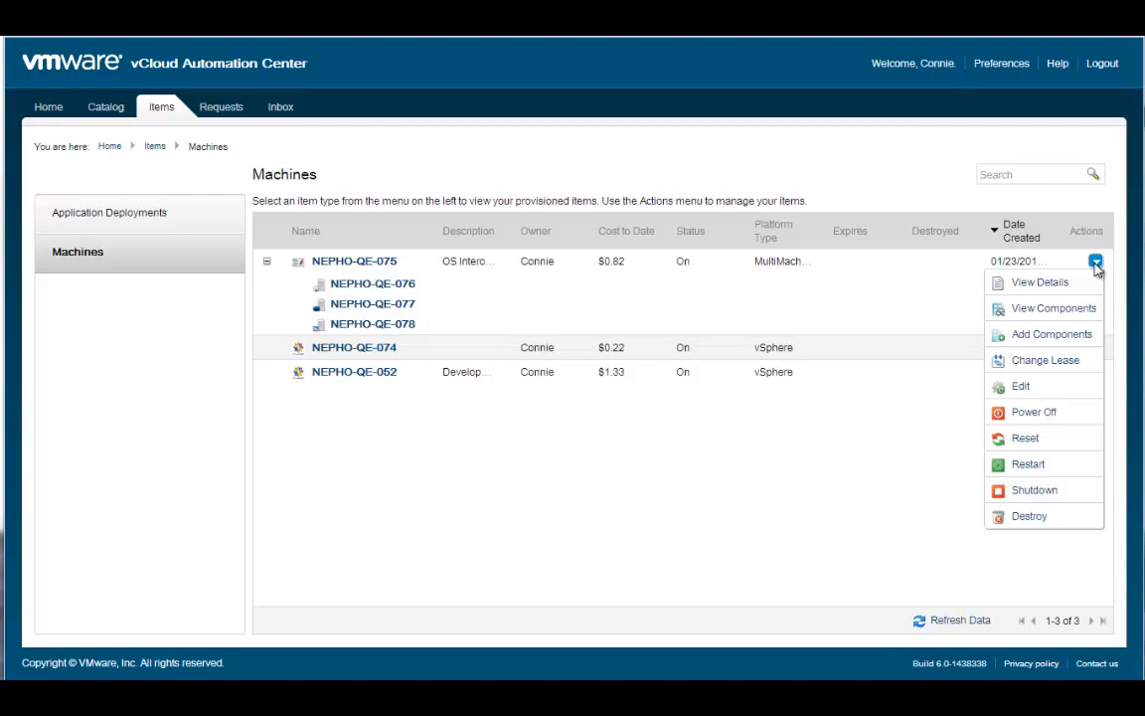
{"action": "mouse_move", "coordinate": [1064, 337]}
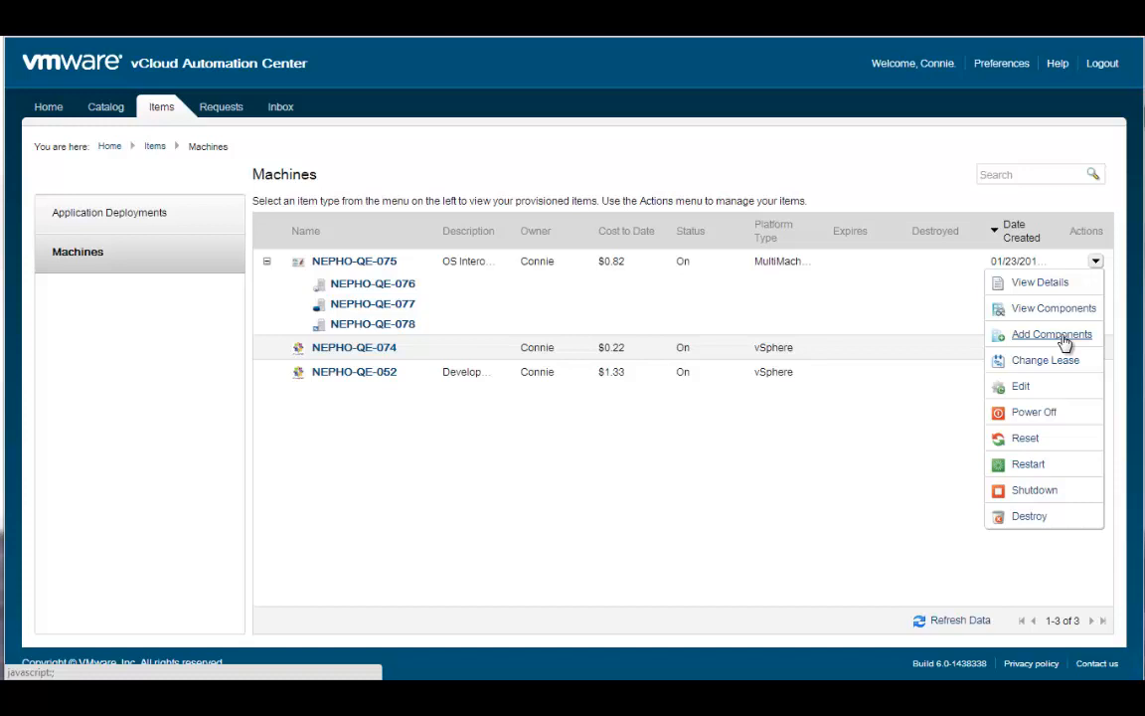
- Request one additional Web Server machine for NEPHO-QE-075 and acknowledge success
{"action": "left_click", "coordinate": [1050, 334]}
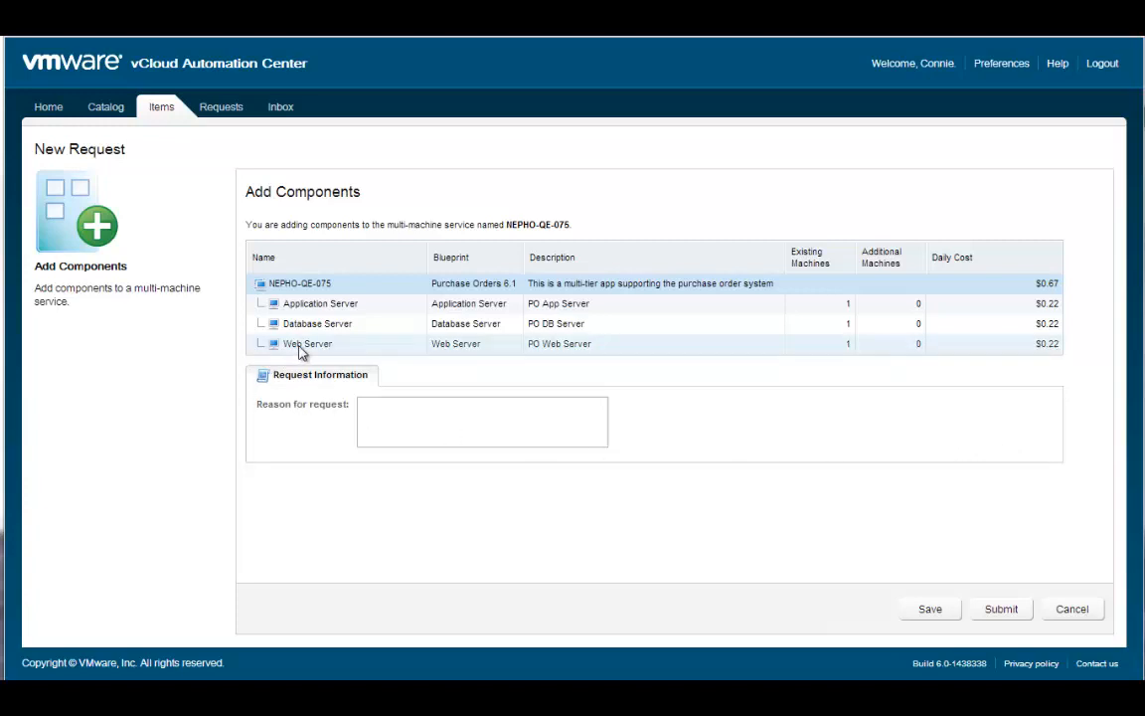
{"action": "left_click", "coordinate": [308, 343]}
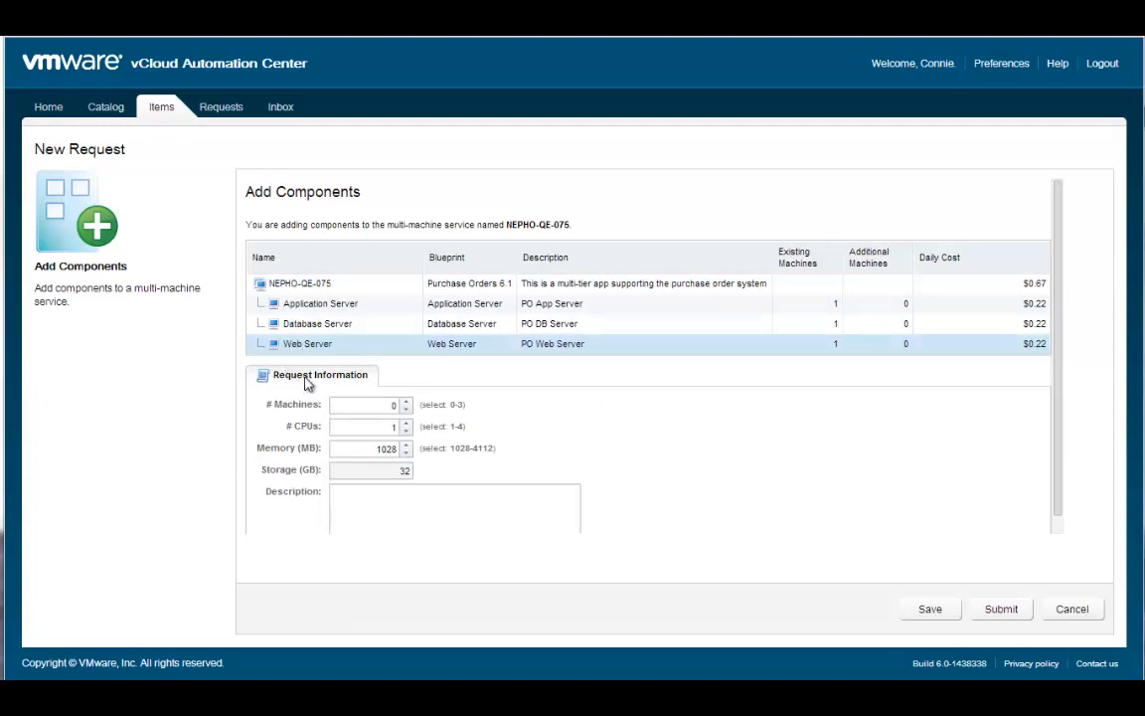
{"action": "mouse_move", "coordinate": [405, 404]}
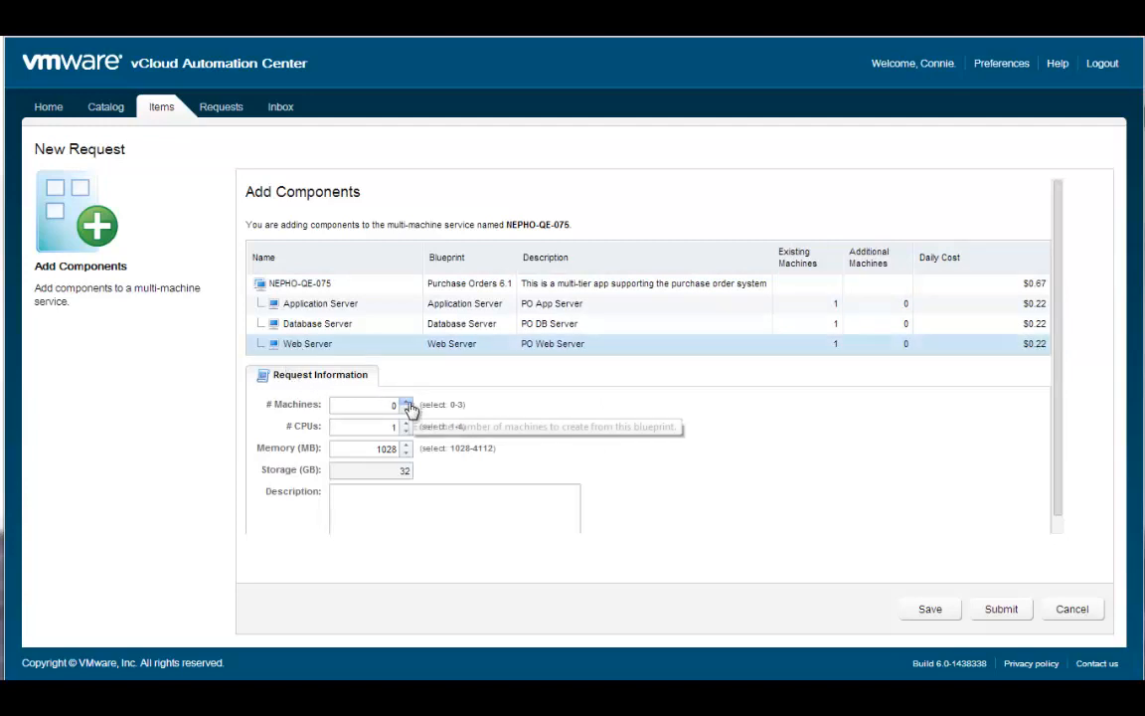
{"action": "left_click", "coordinate": [407, 400]}
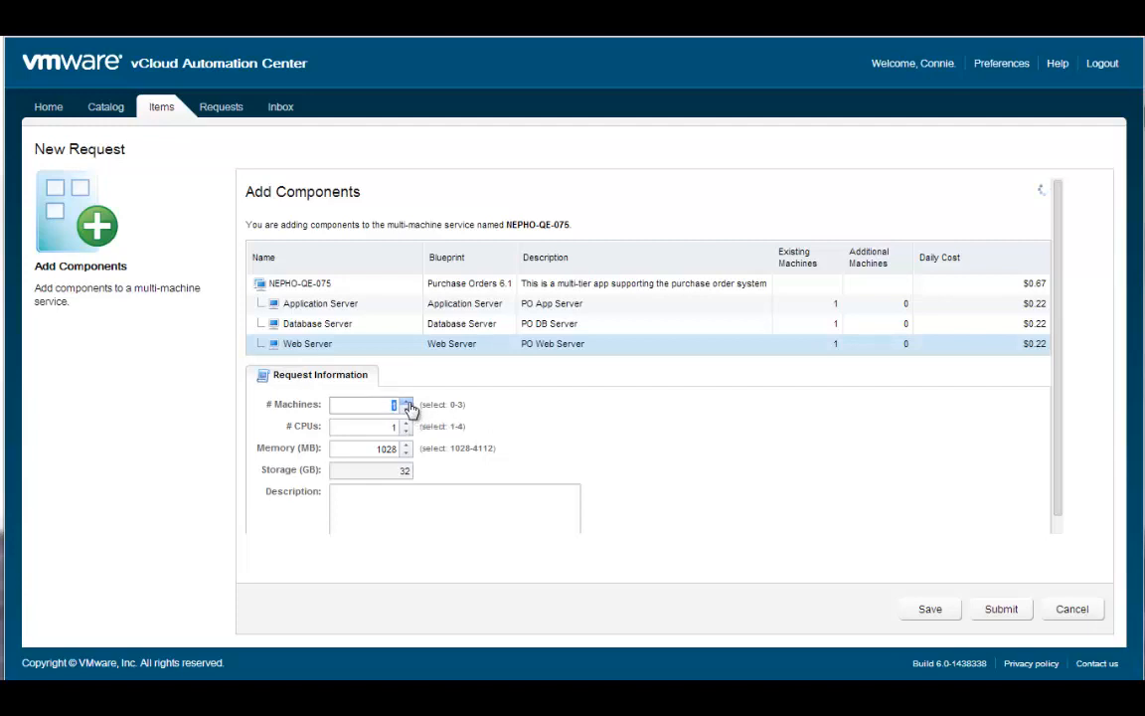
{"action": "left_click", "coordinate": [406, 400]}
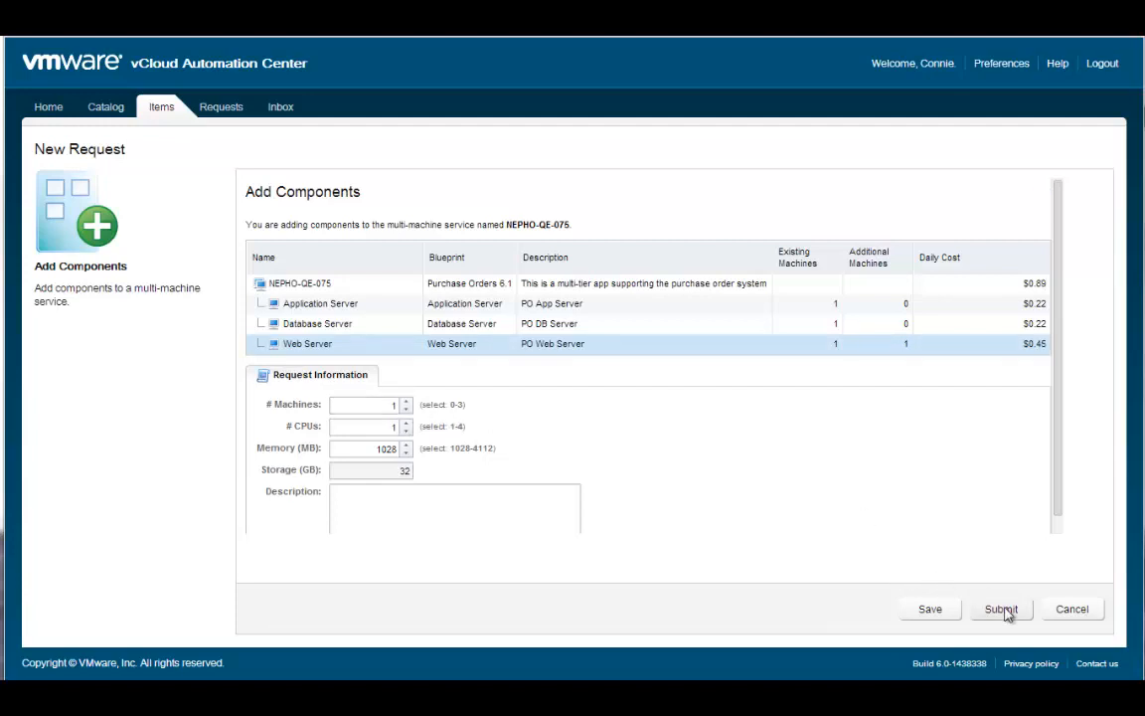
{"action": "left_click", "coordinate": [1001, 608]}
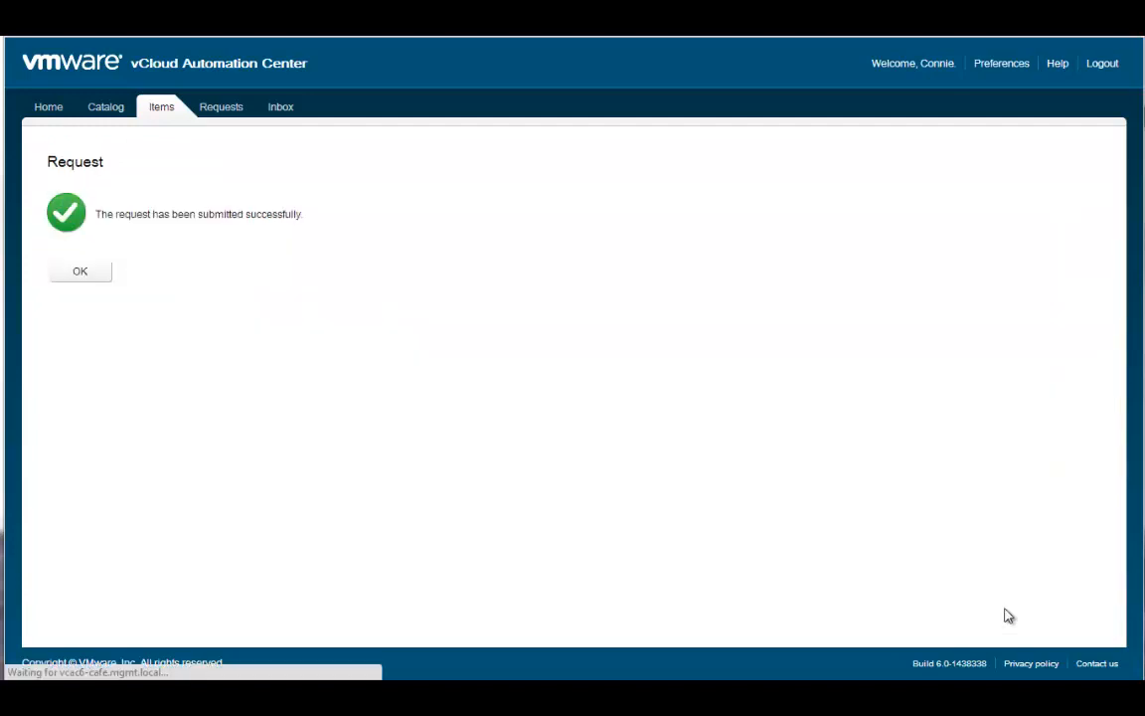
{"action": "left_click", "coordinate": [79, 270]}
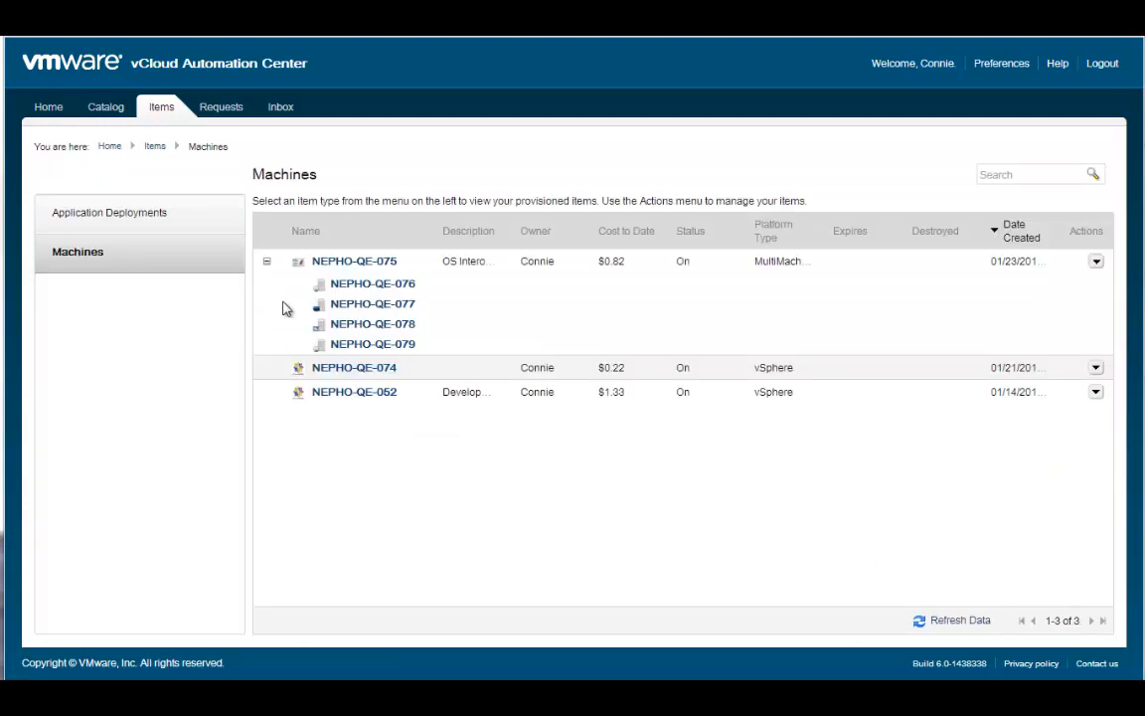